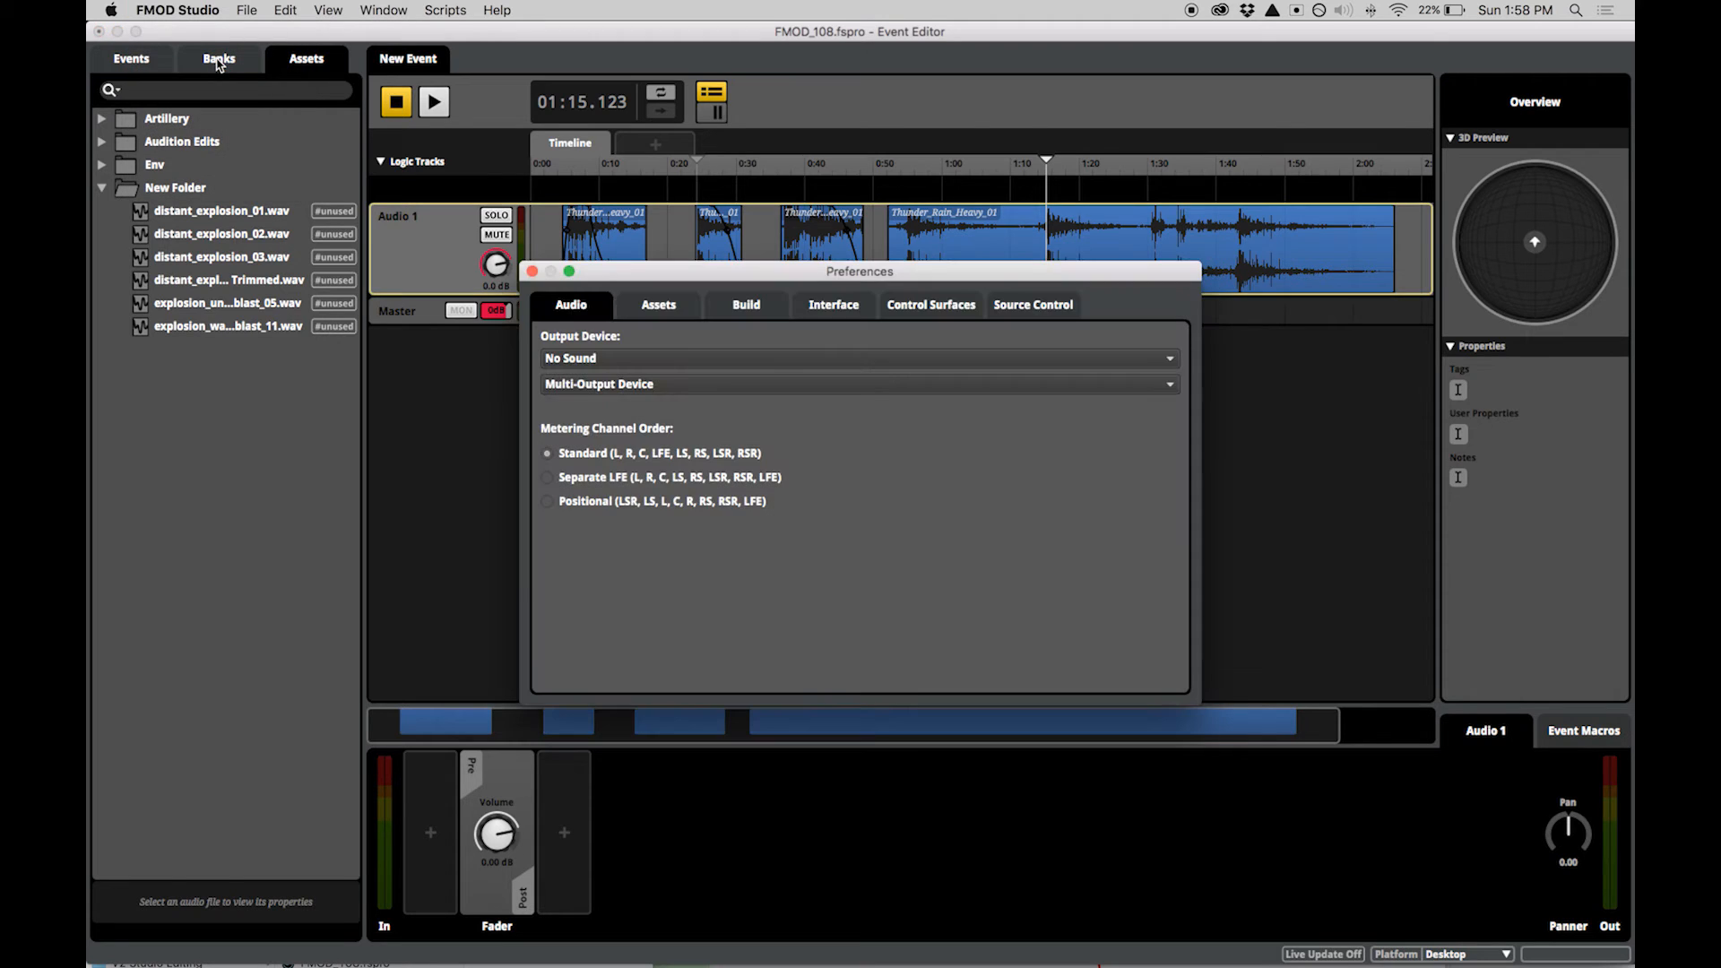
Show the project's build settings in Preferences, with Desktop as the project platform.
{"action": "left_click", "coordinate": [746, 304]}
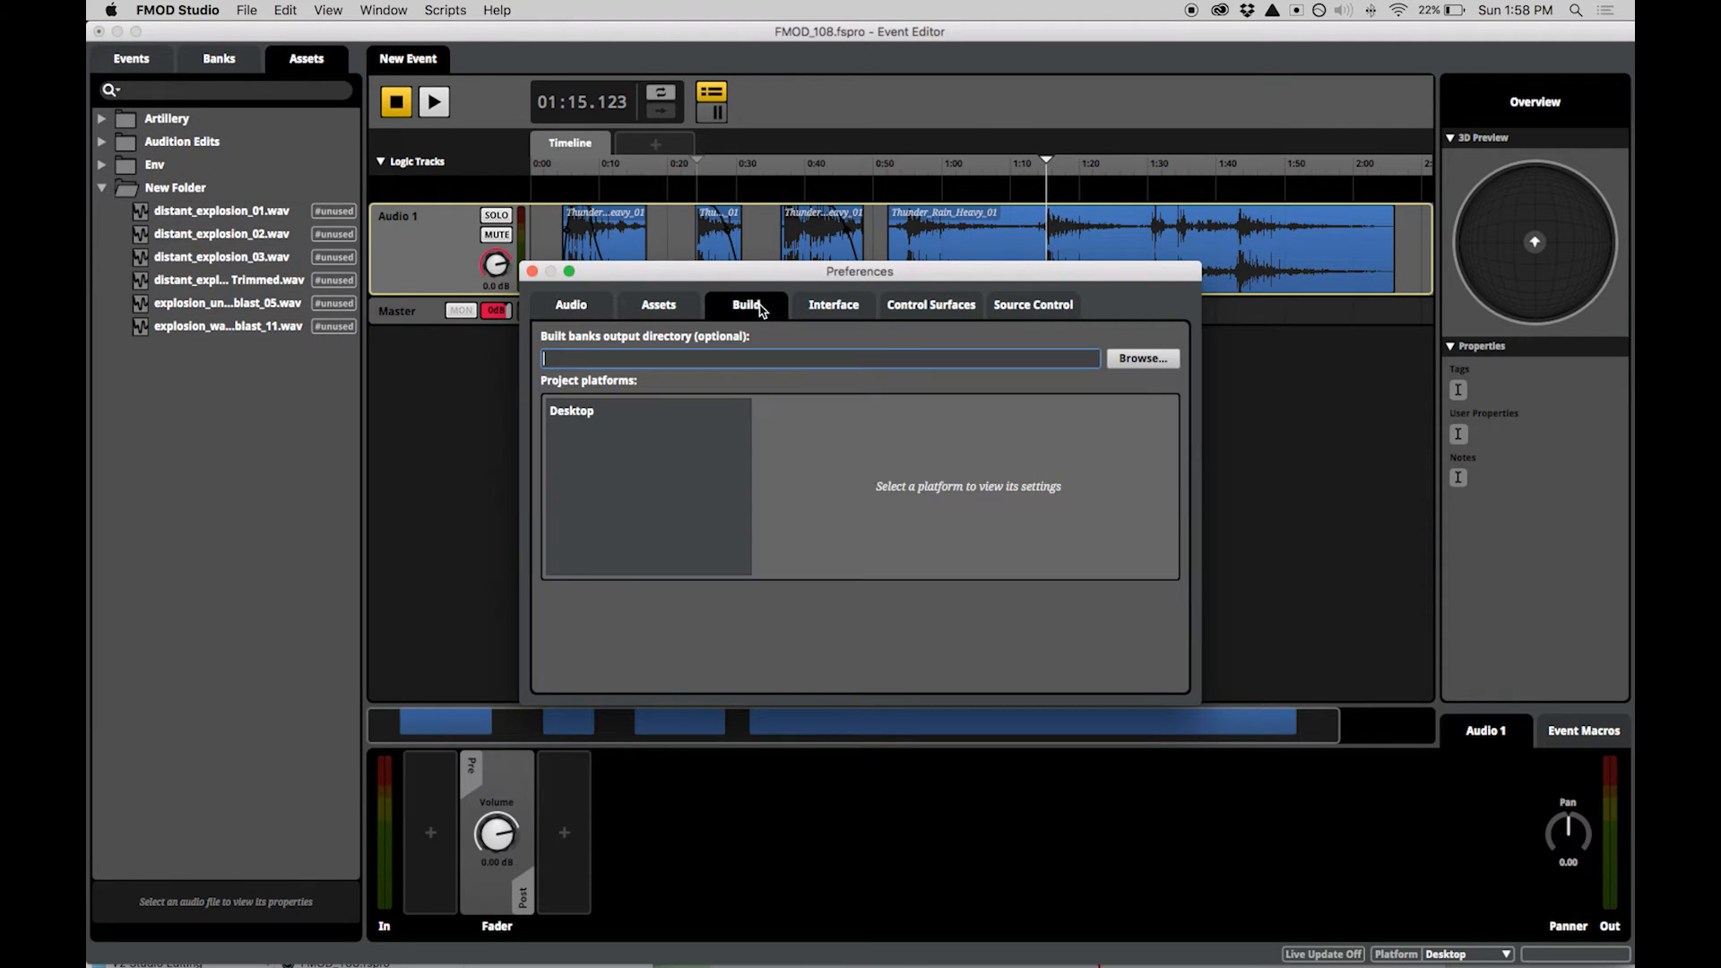
{"action": "mouse_move", "coordinate": [652, 450]}
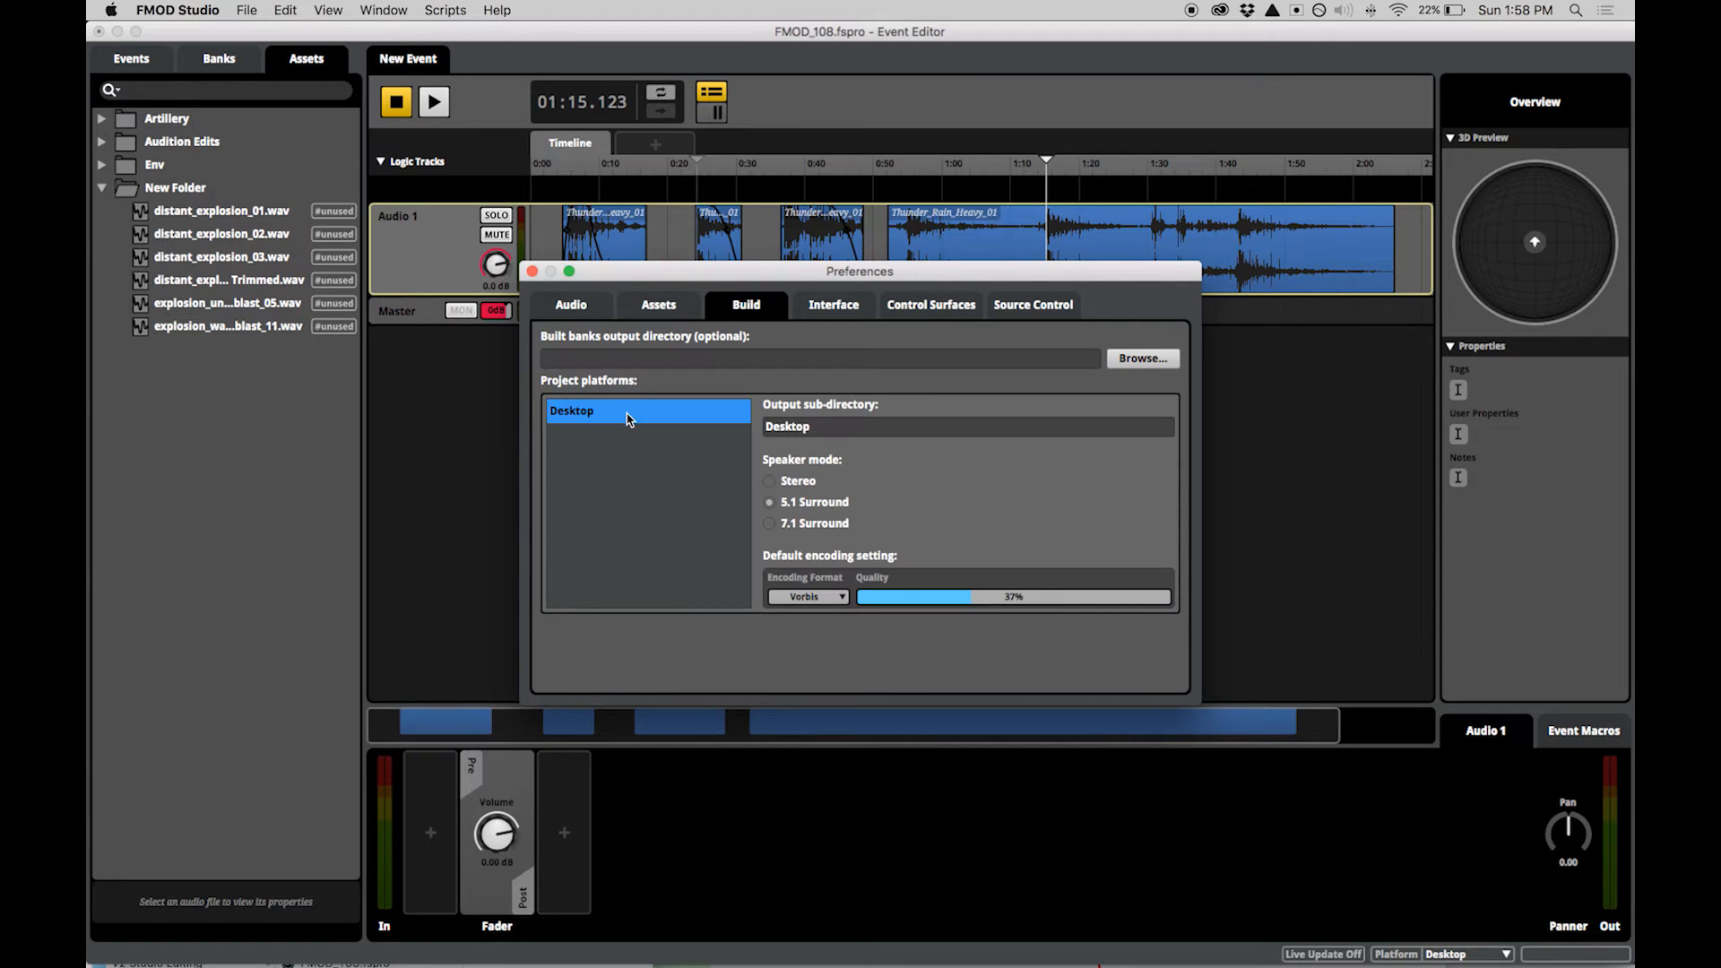
{"action": "mouse_move", "coordinate": [805, 395]}
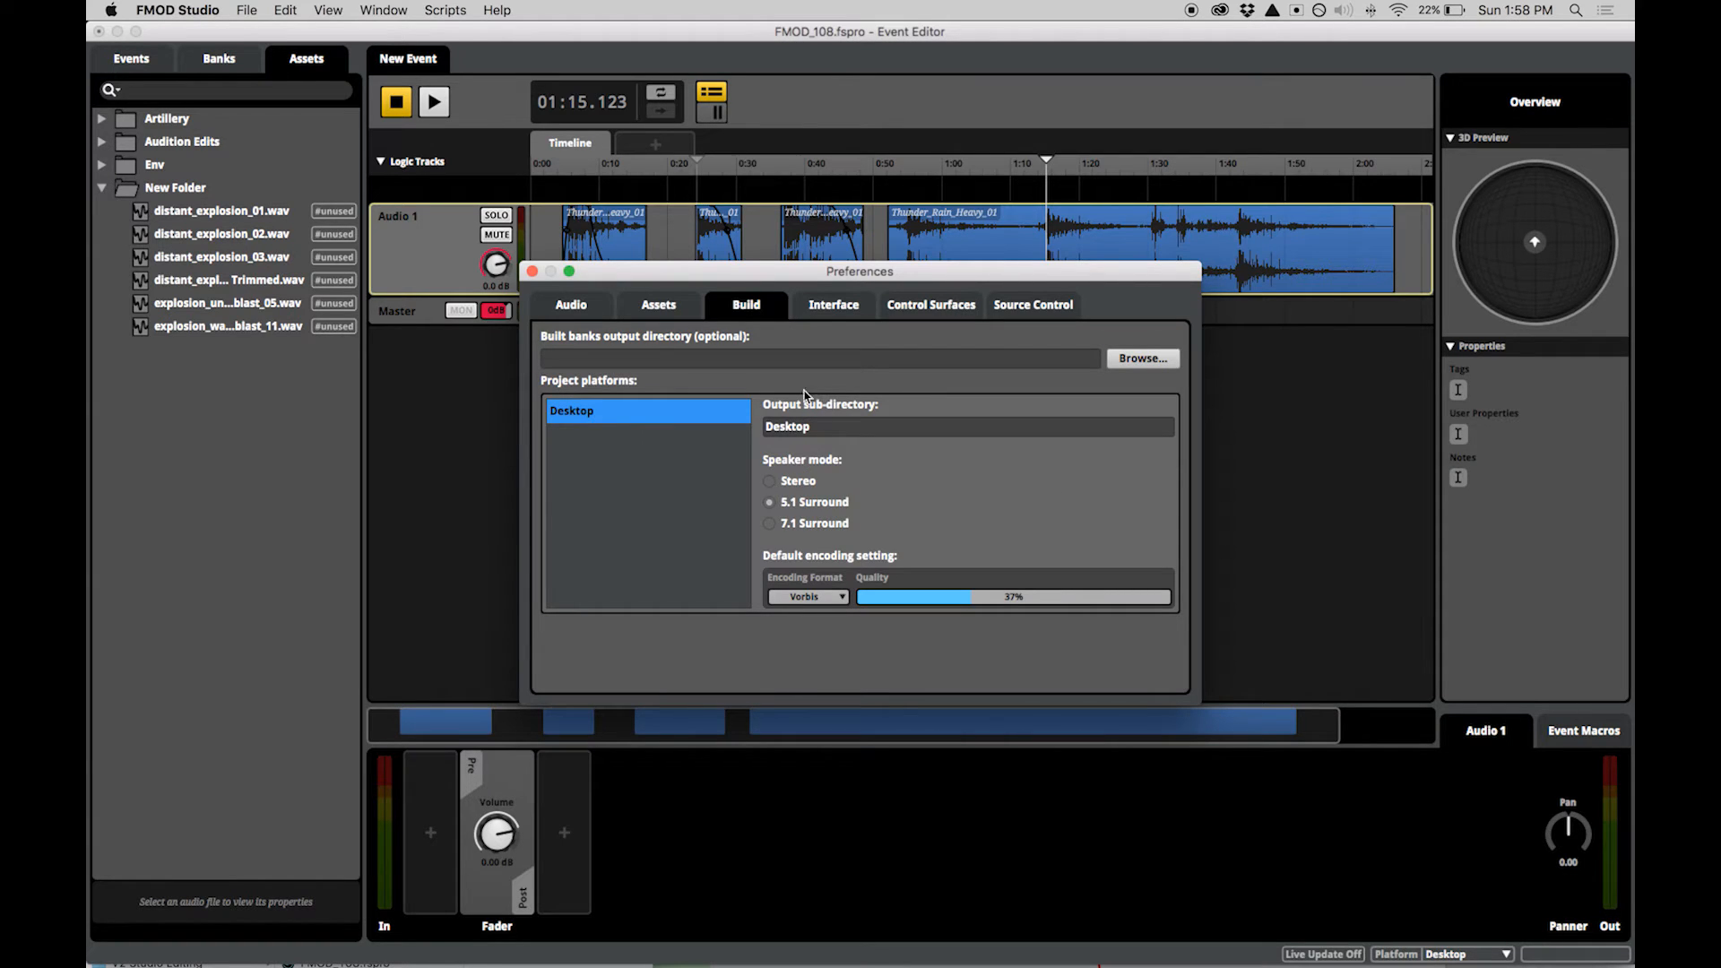
{"action": "mouse_move", "coordinate": [660, 469]}
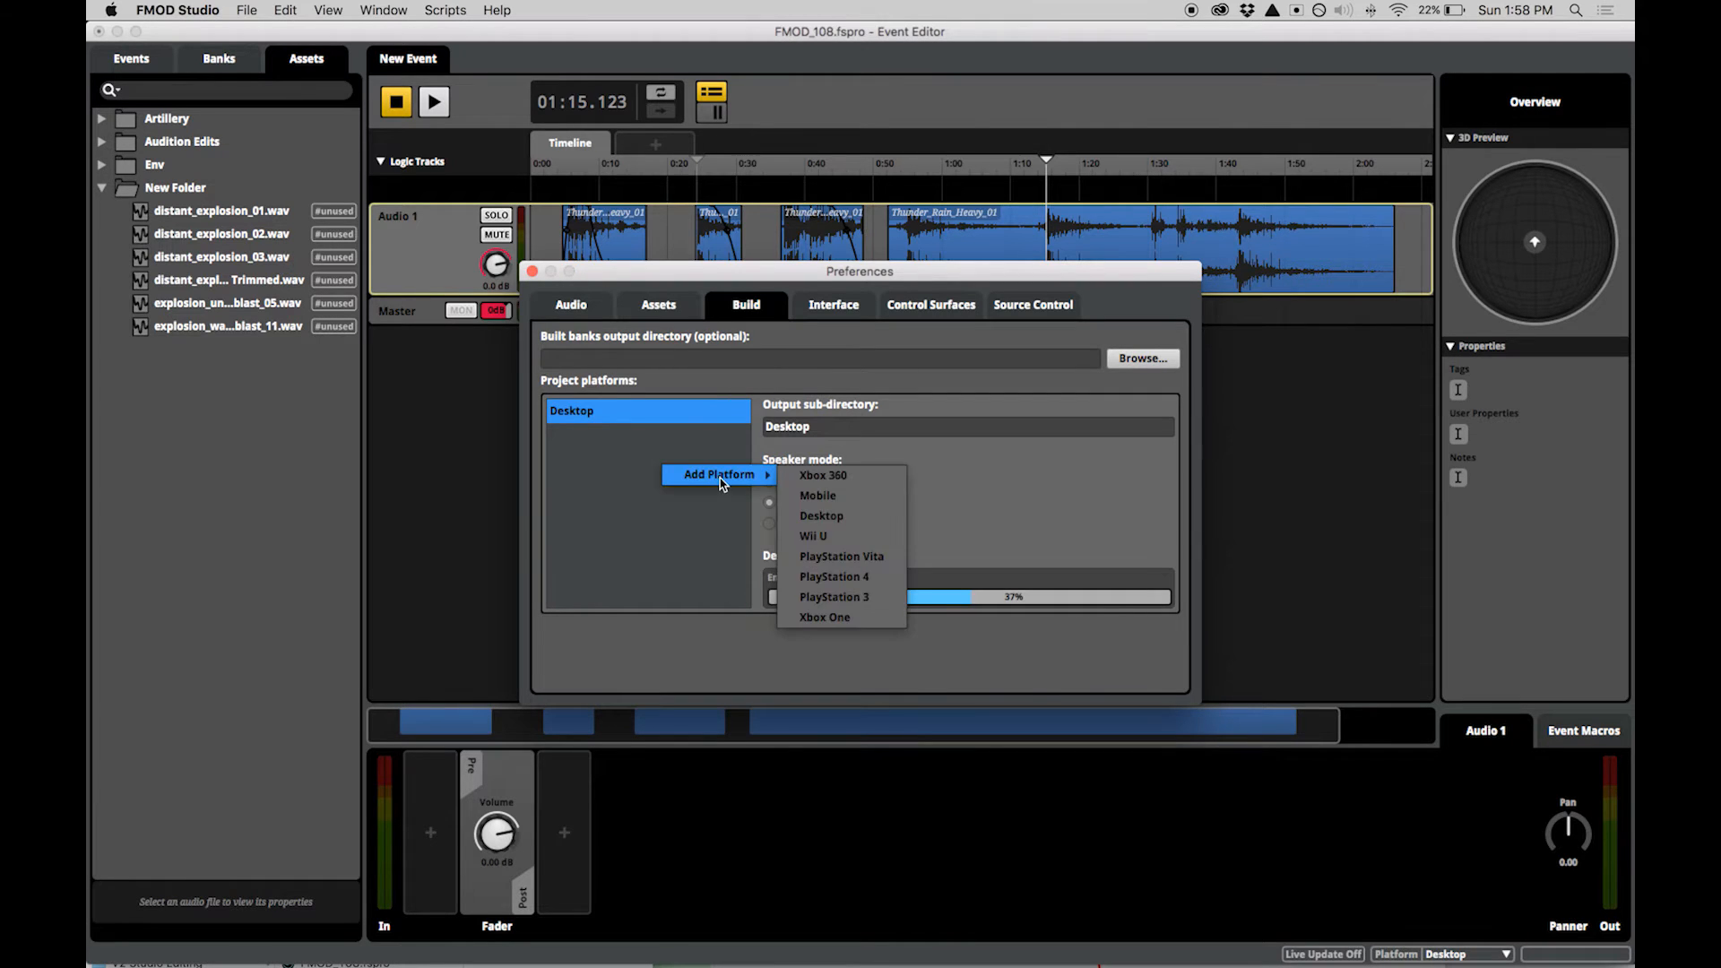
Add the Desktop 2, Mobile and PlayStation 4 platforms and set Mobile to FADPCM encoding after trying Vorbis.
{"action": "left_click", "coordinate": [817, 494]}
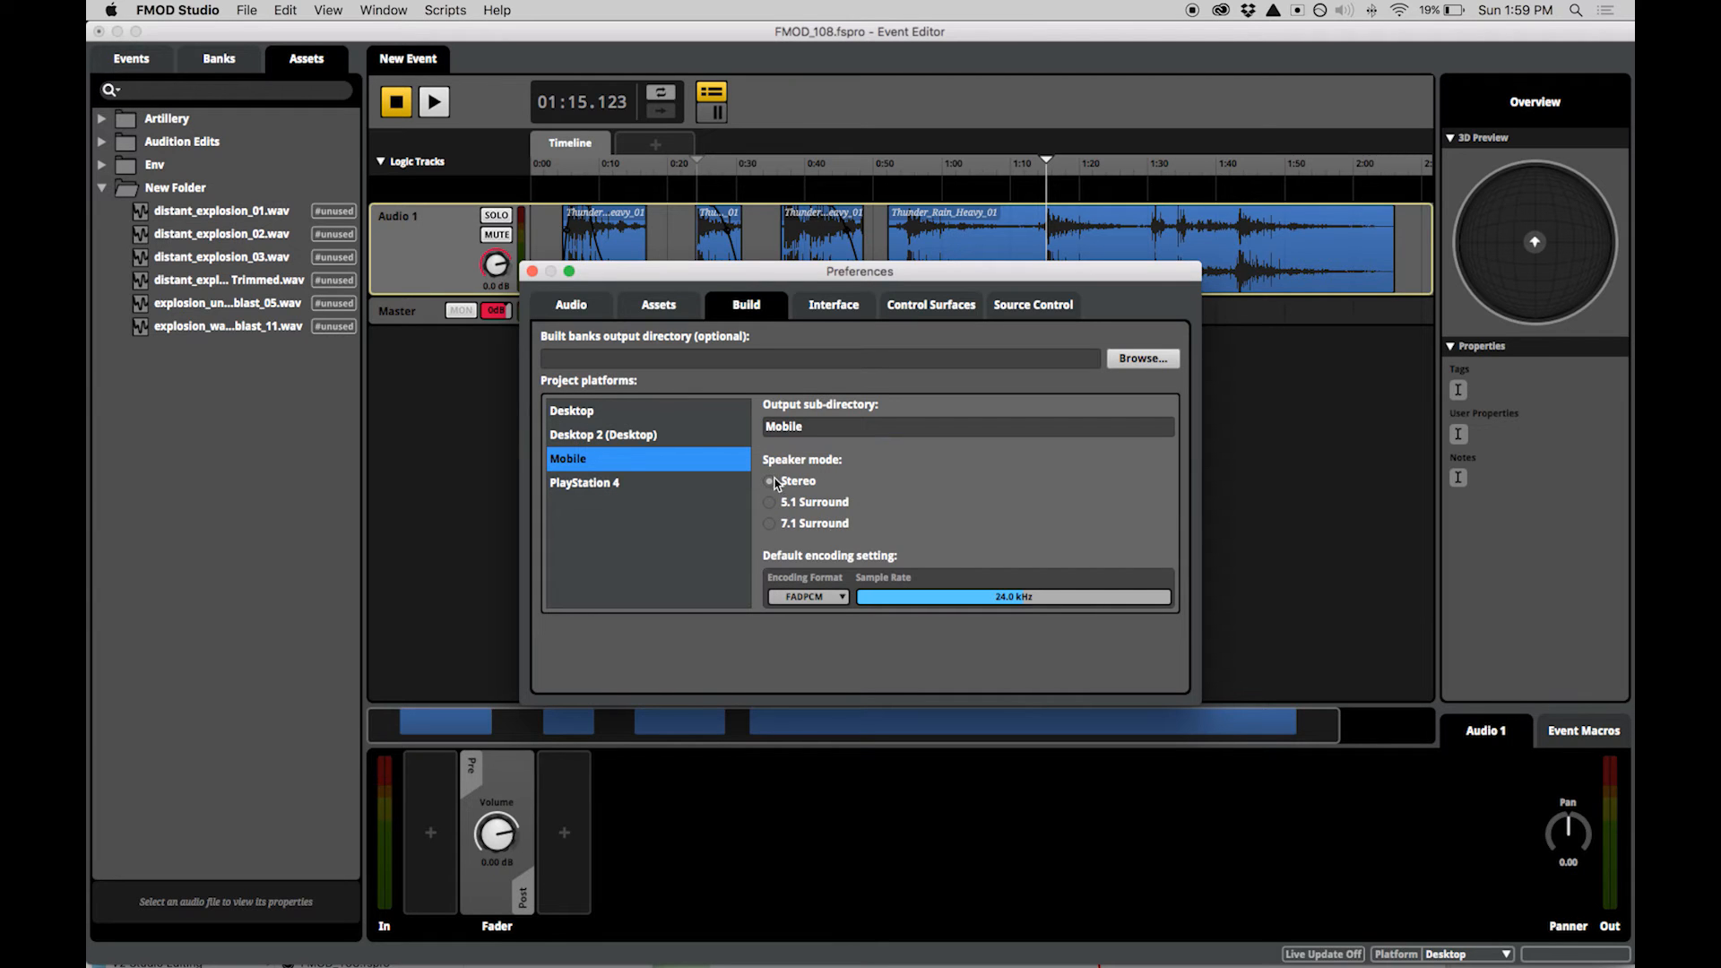
{"action": "left_click", "coordinate": [808, 596]}
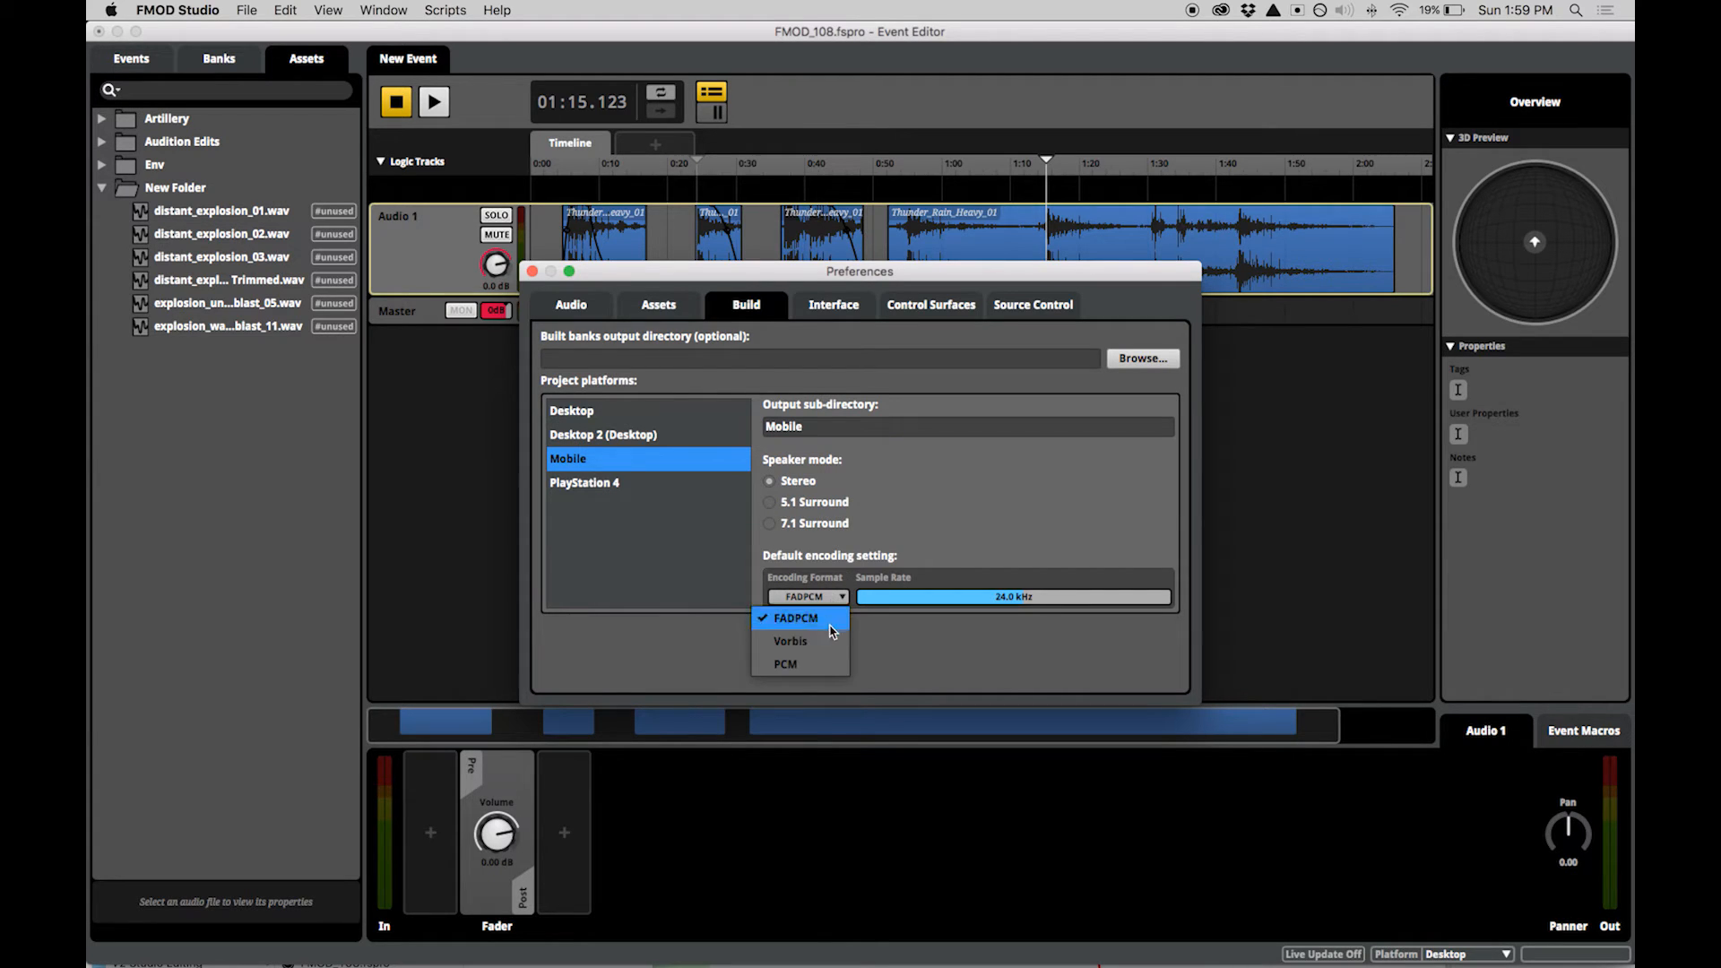
{"action": "left_click", "coordinate": [789, 641]}
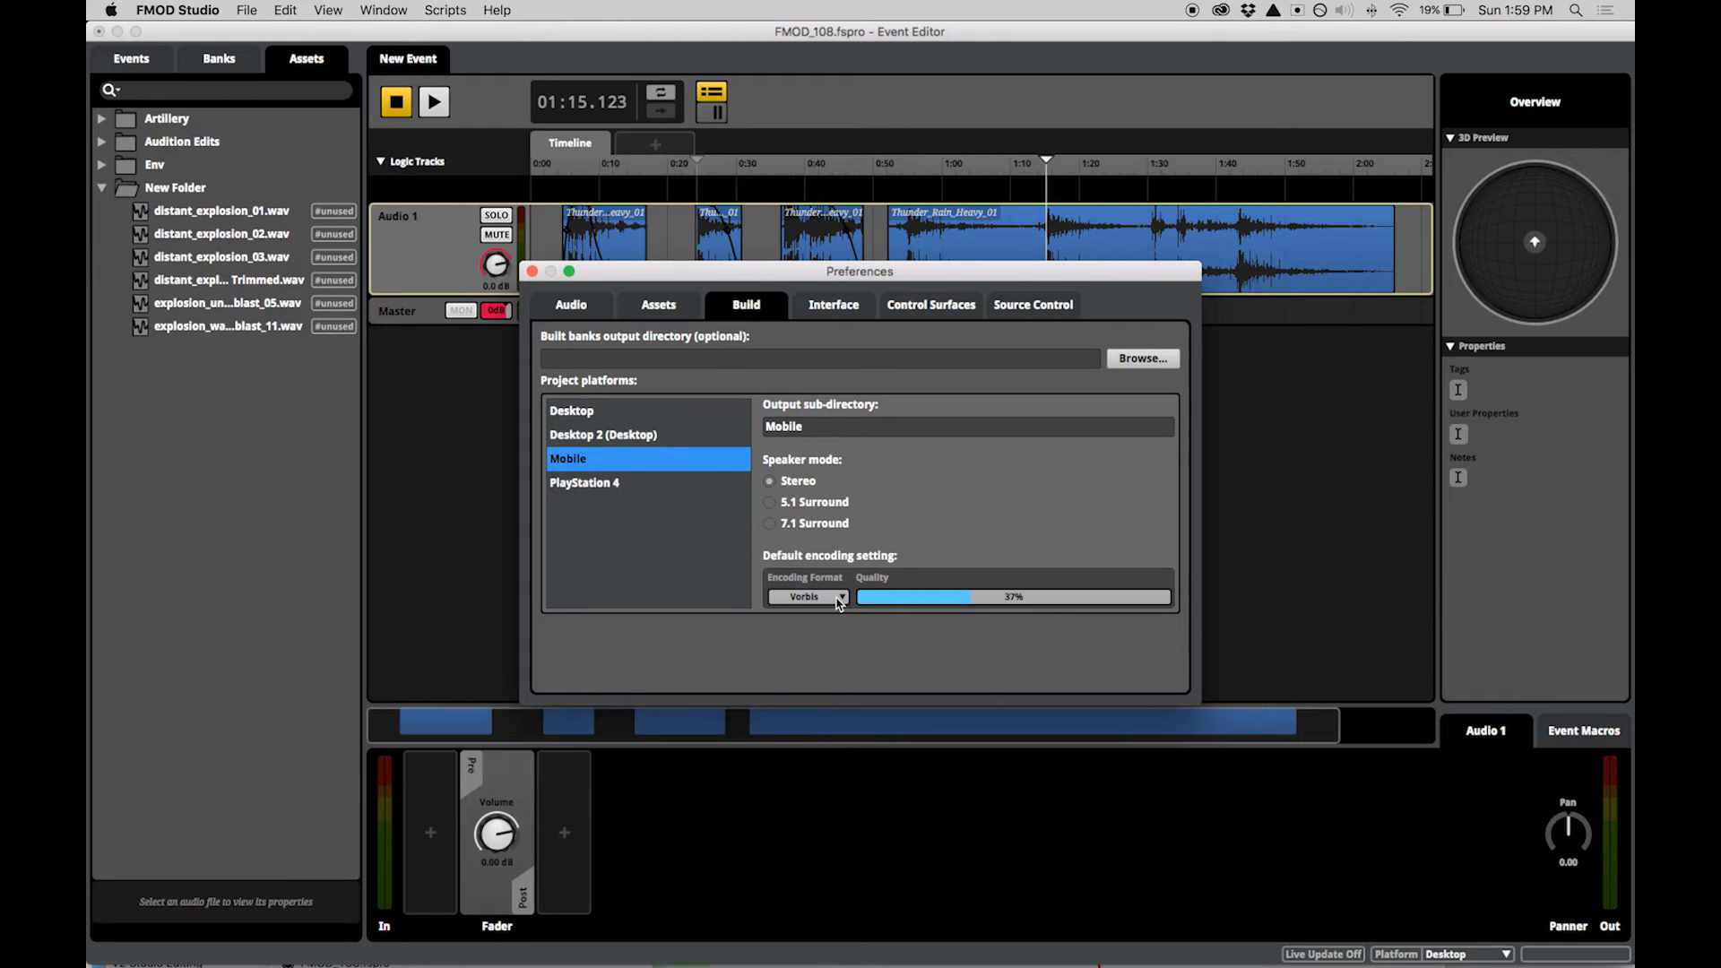
{"action": "left_click", "coordinate": [808, 597]}
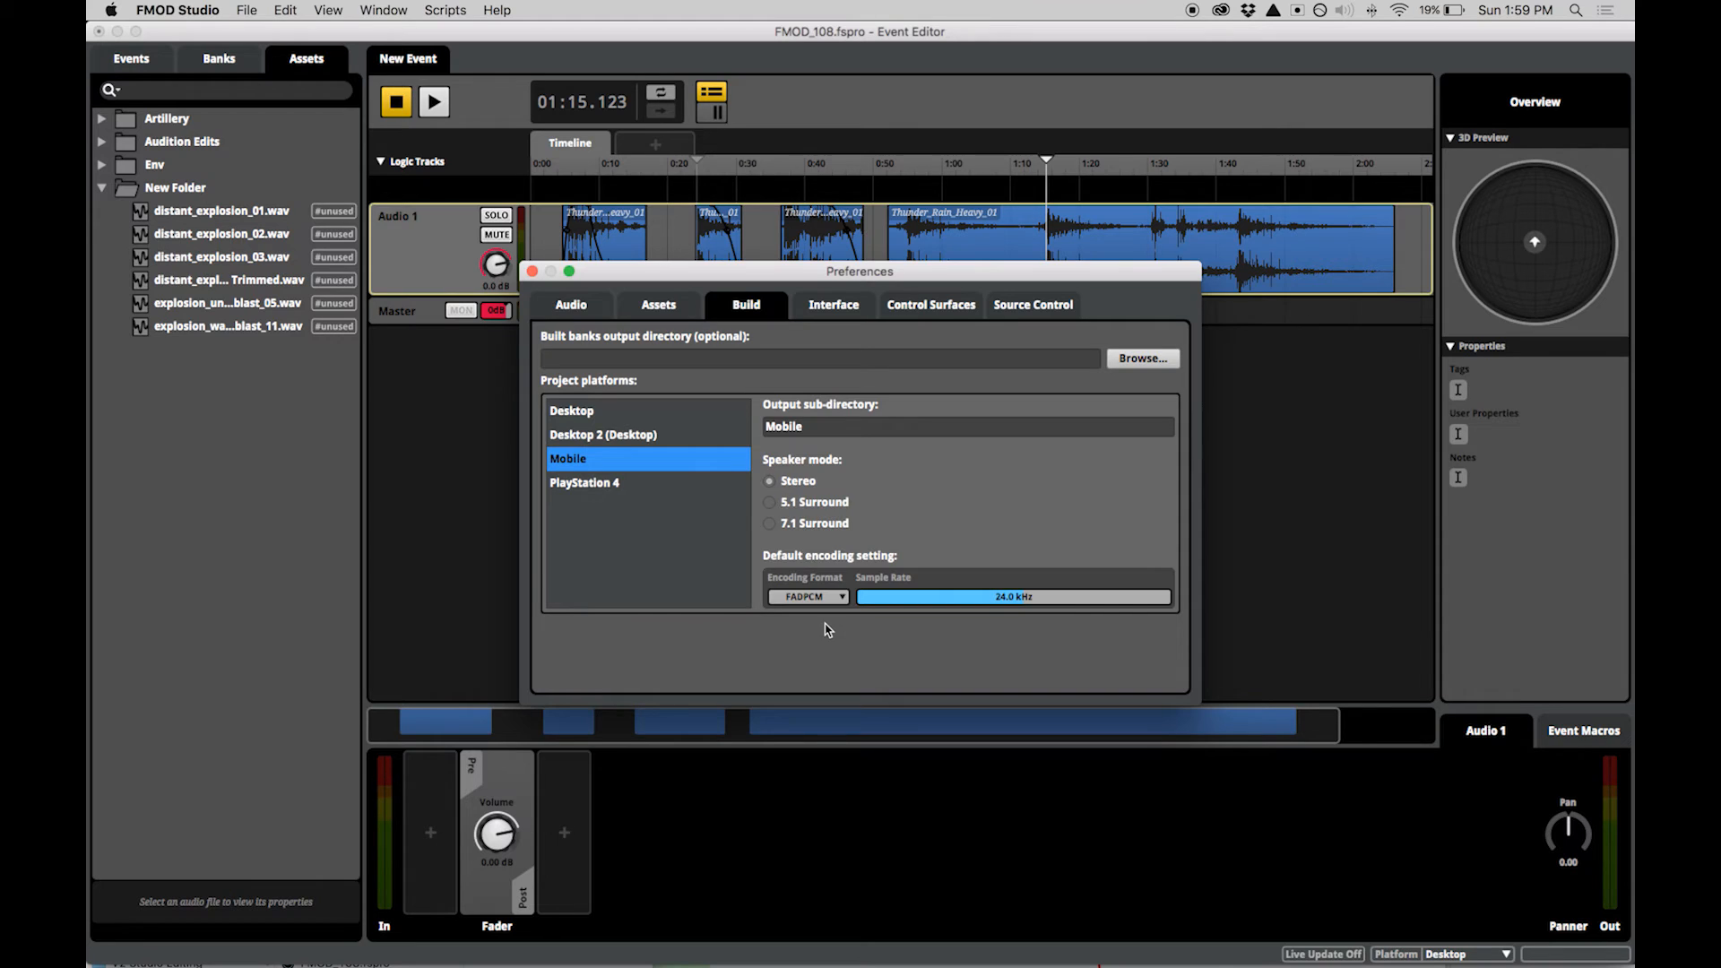
Set Desktop 2's output sub-directory to 'Hi End Desktop'.
{"action": "left_click", "coordinate": [603, 434]}
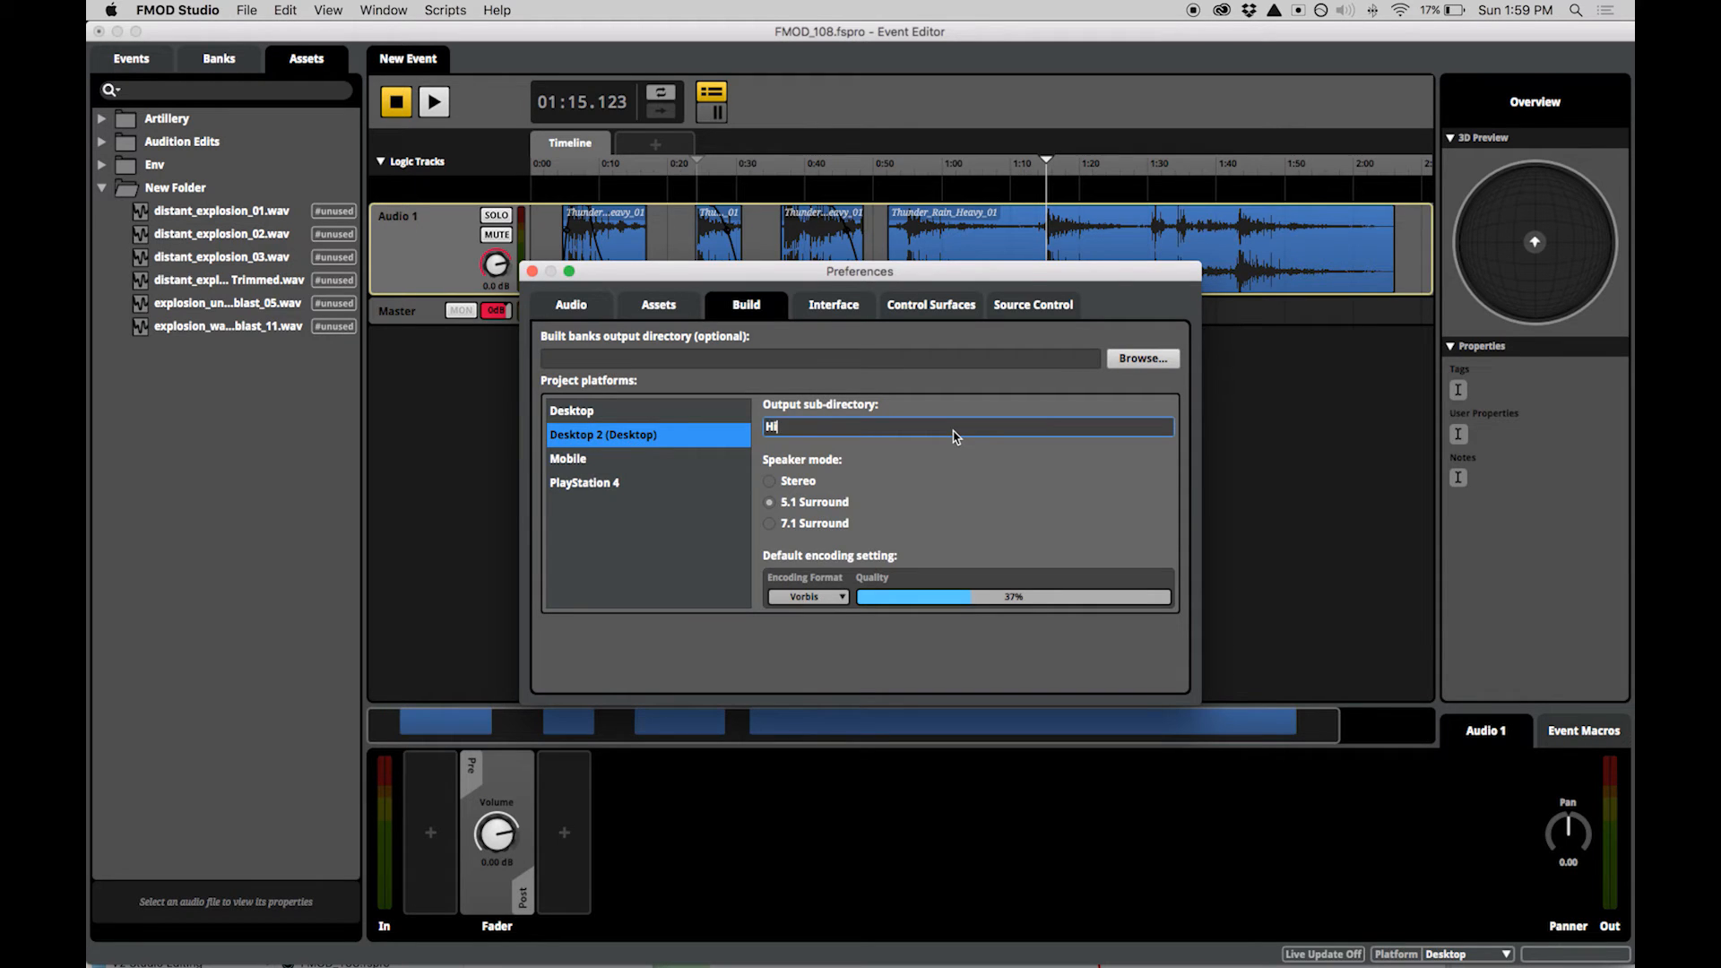
{"action": "type", "text": "End D"}
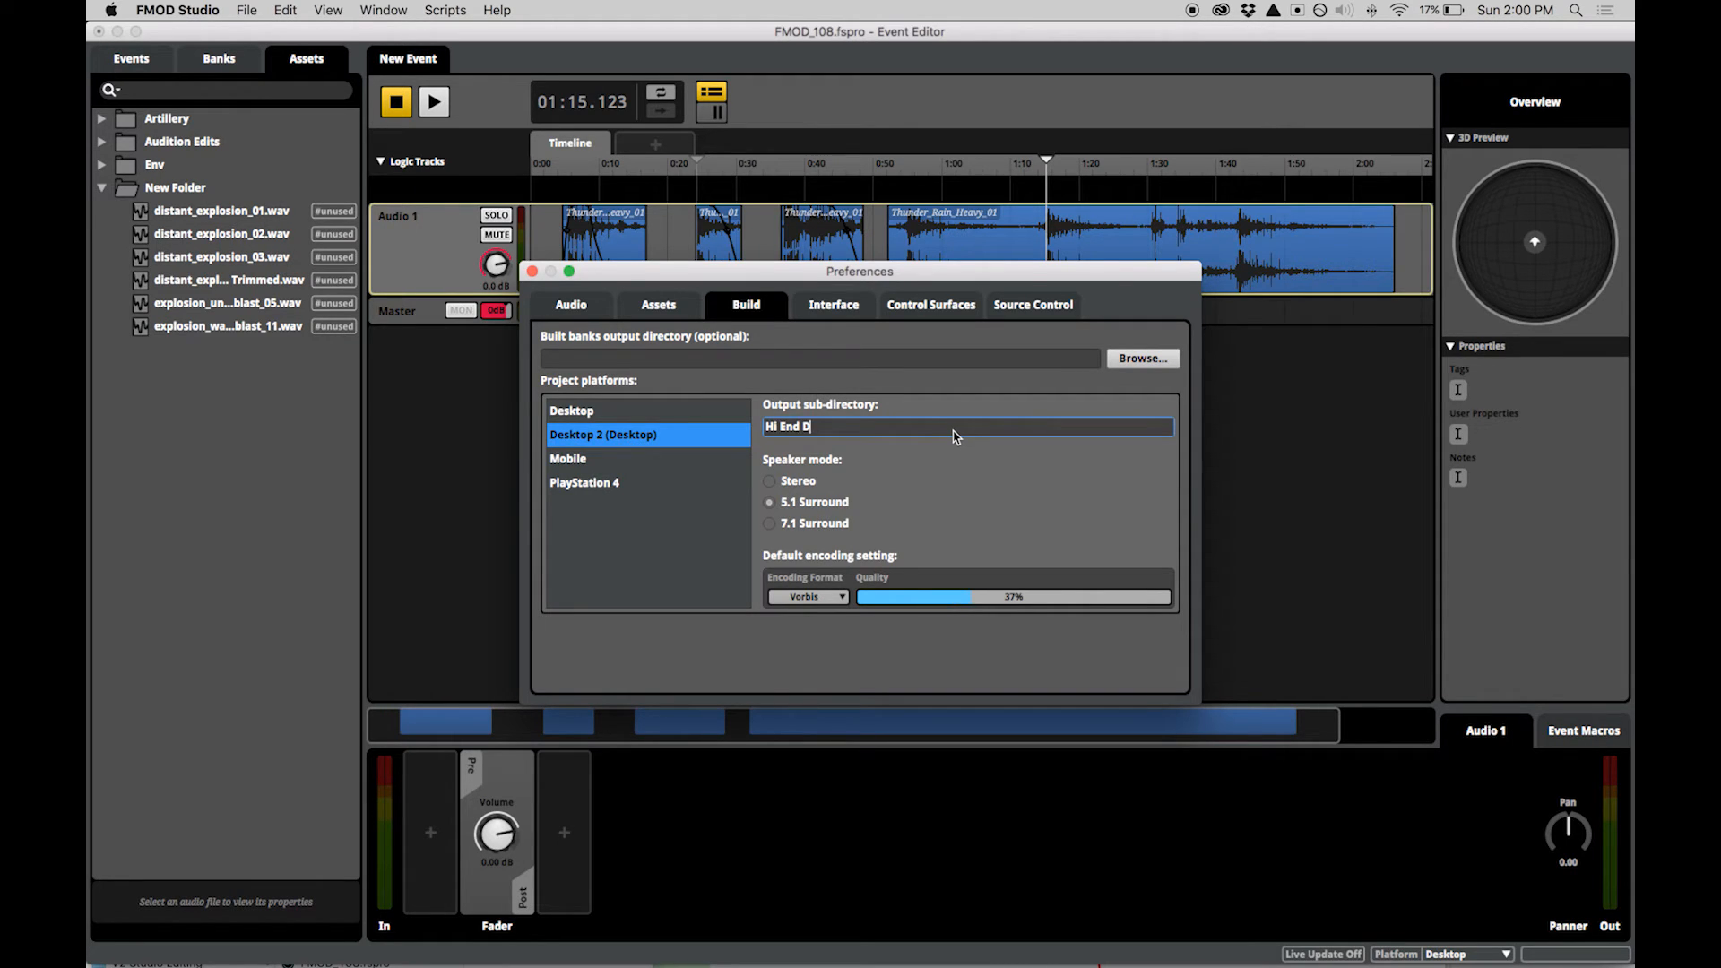
{"action": "type", "text": "esktop"}
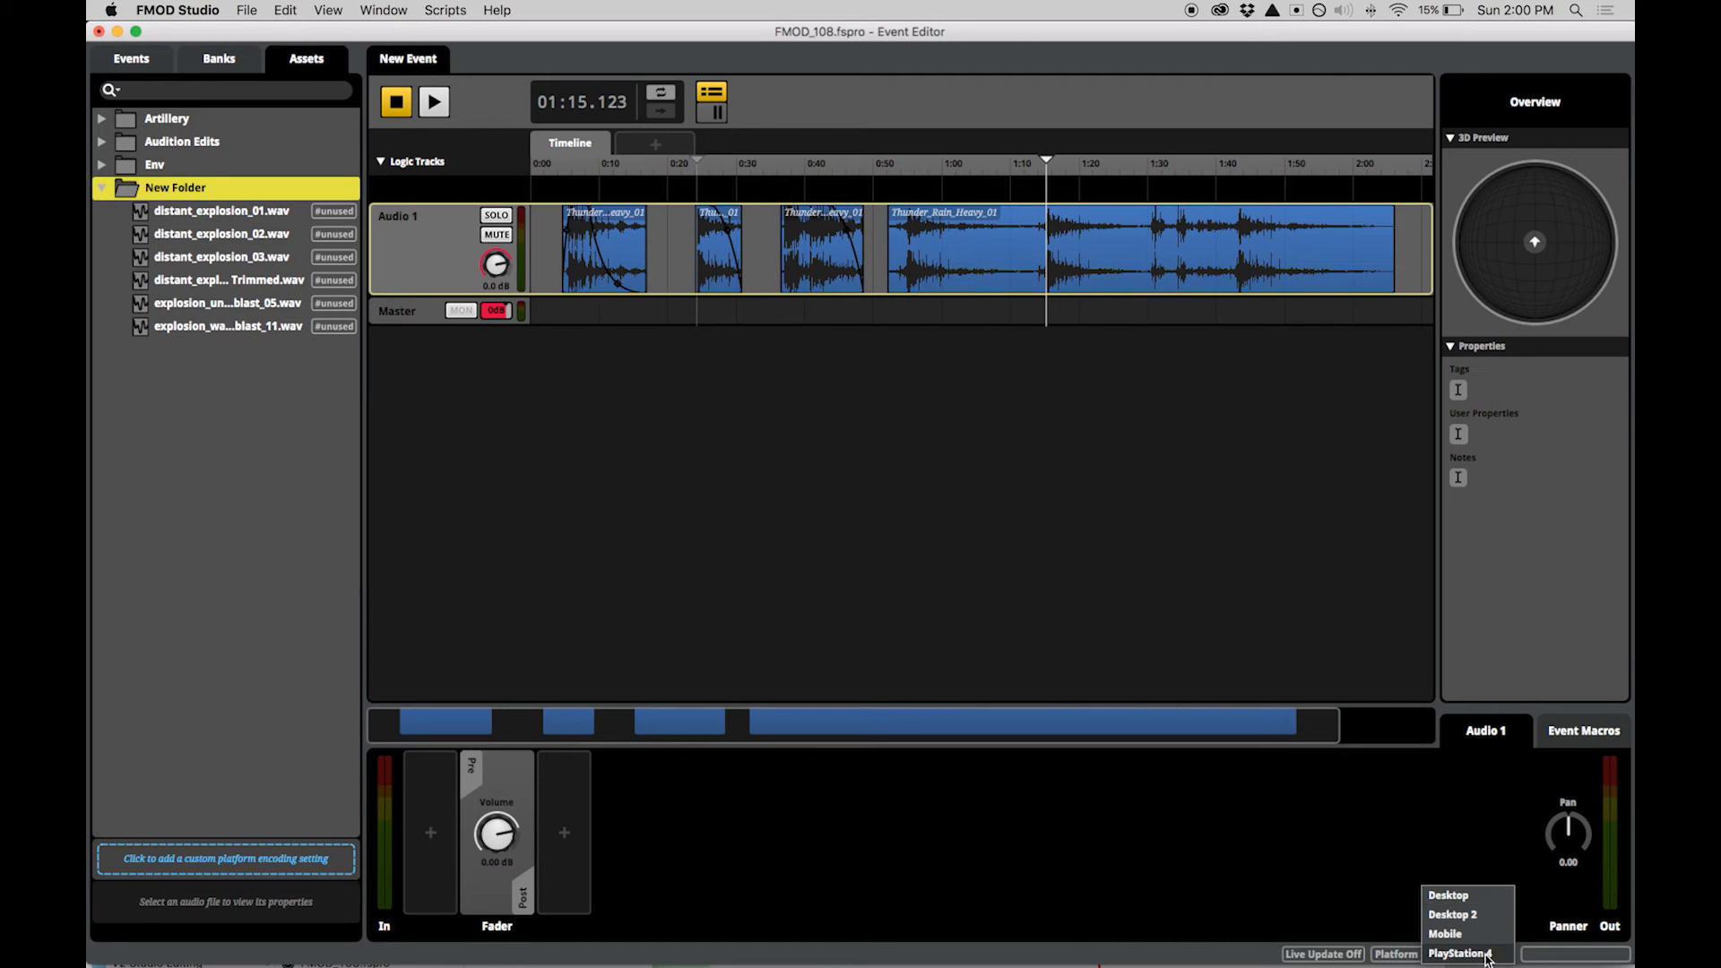
Audition as Desktop 2 and give three explosion sound files a custom encoding.
{"action": "left_click", "coordinate": [1452, 914]}
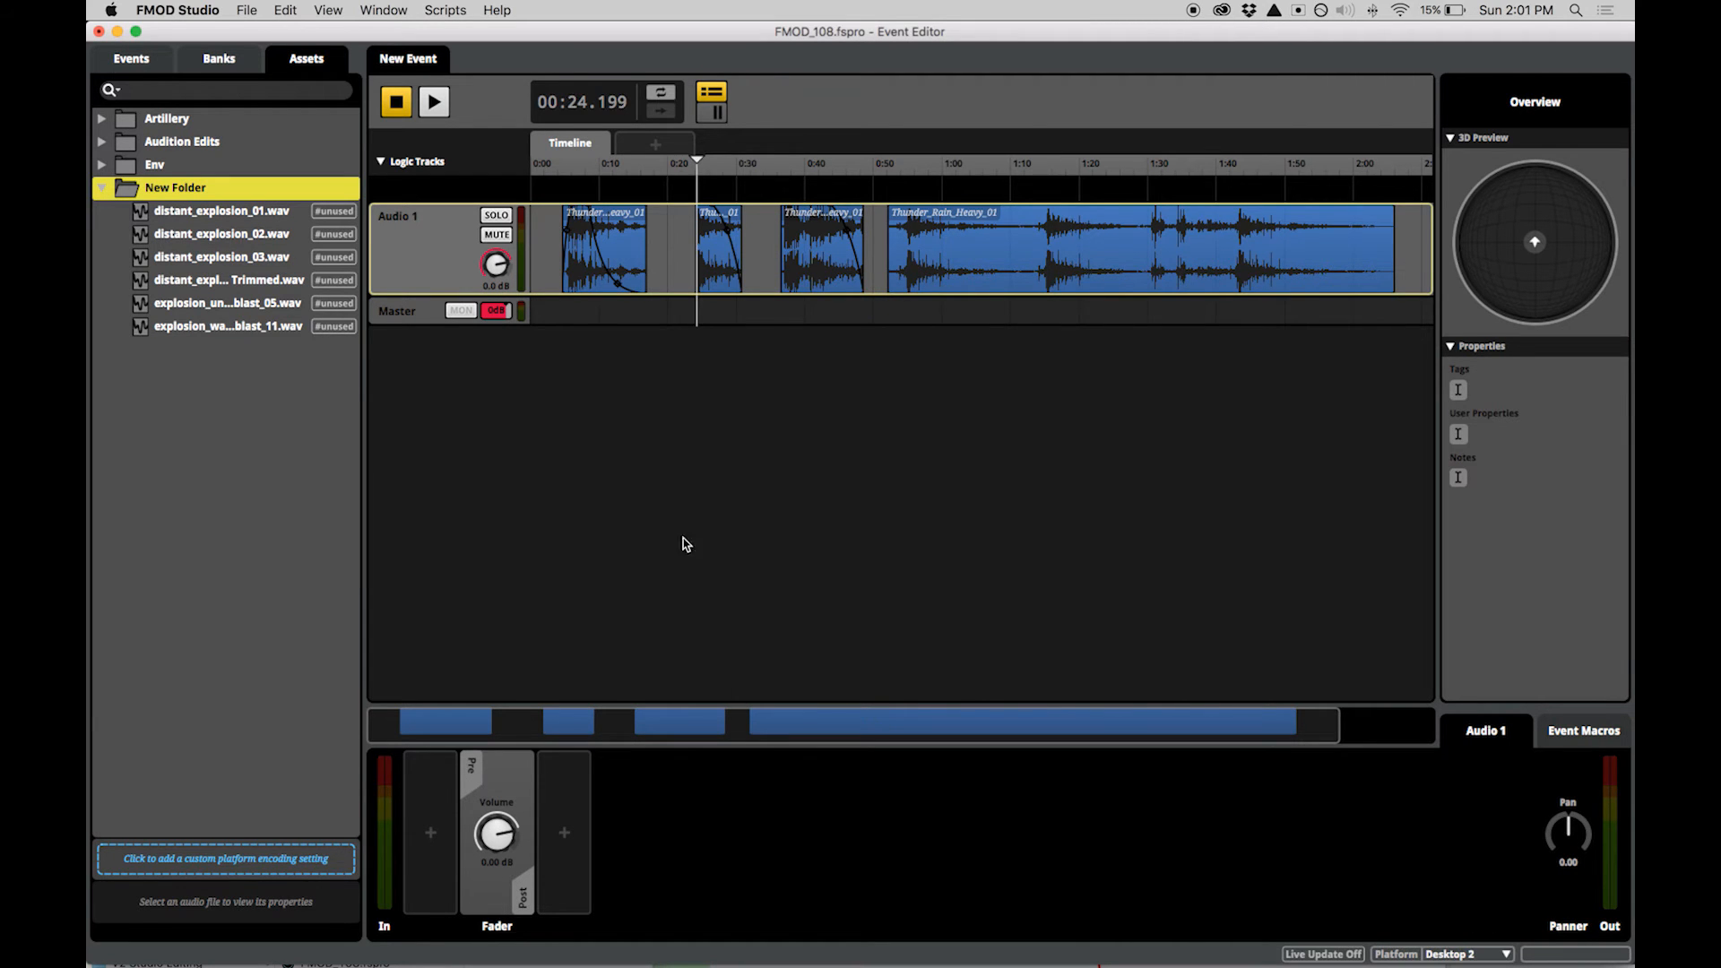
{"action": "left_click", "coordinate": [227, 326]}
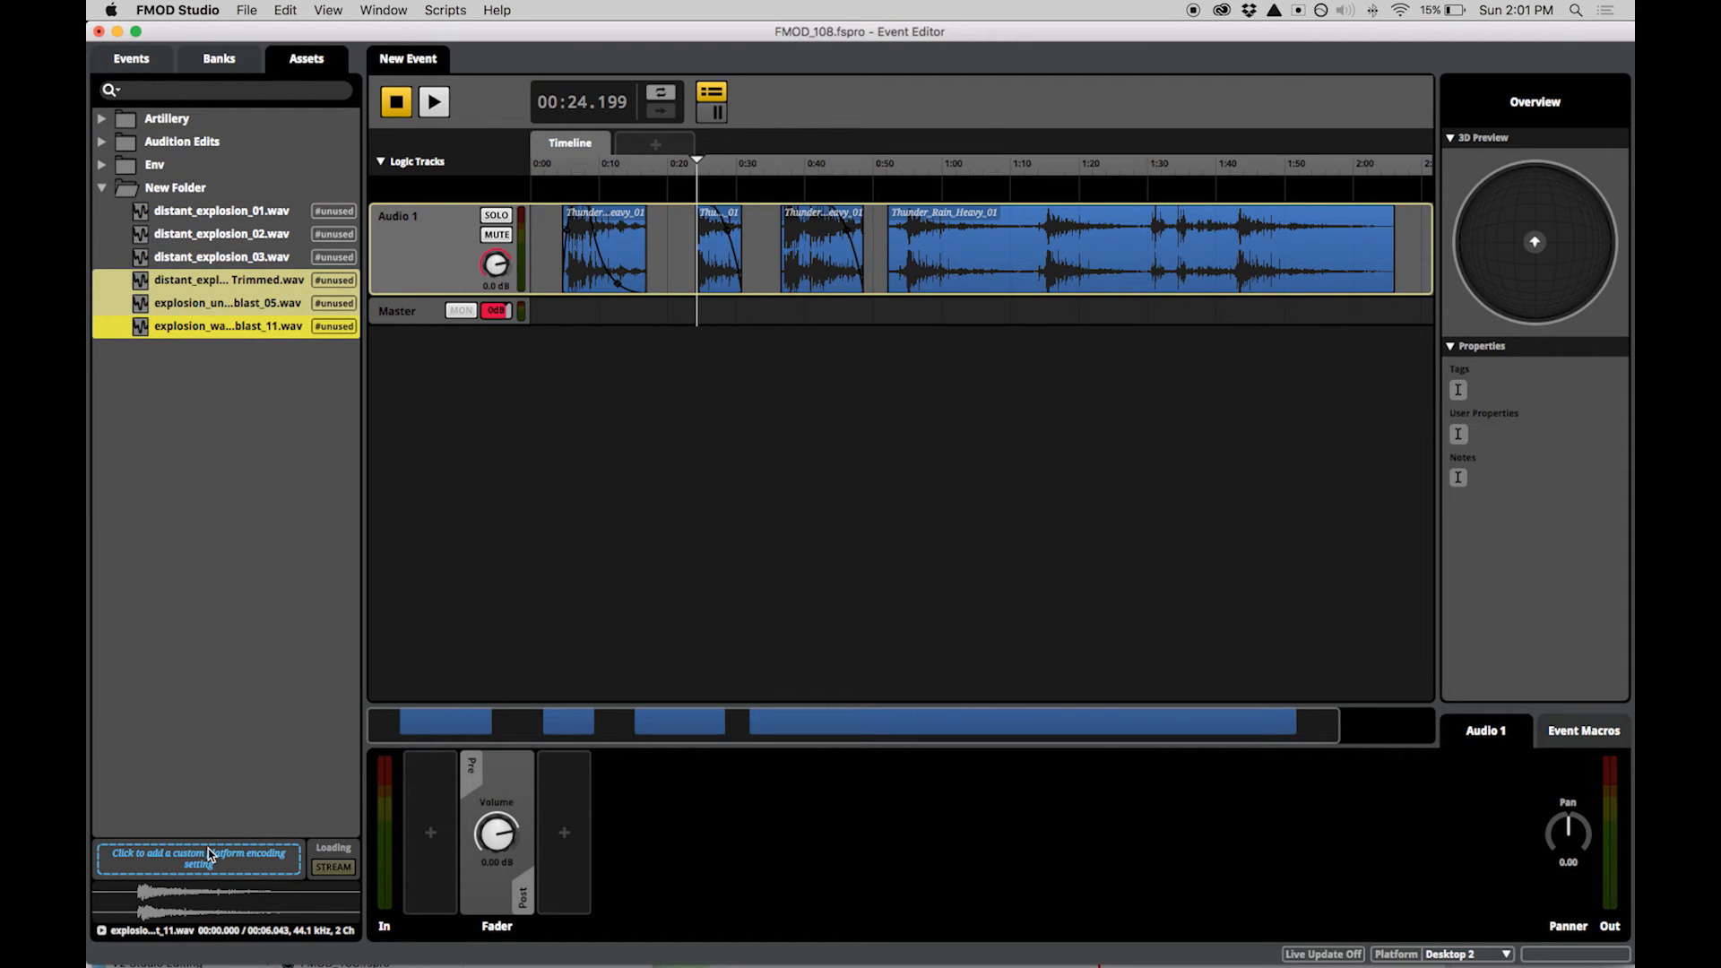
{"action": "left_click", "coordinate": [199, 857]}
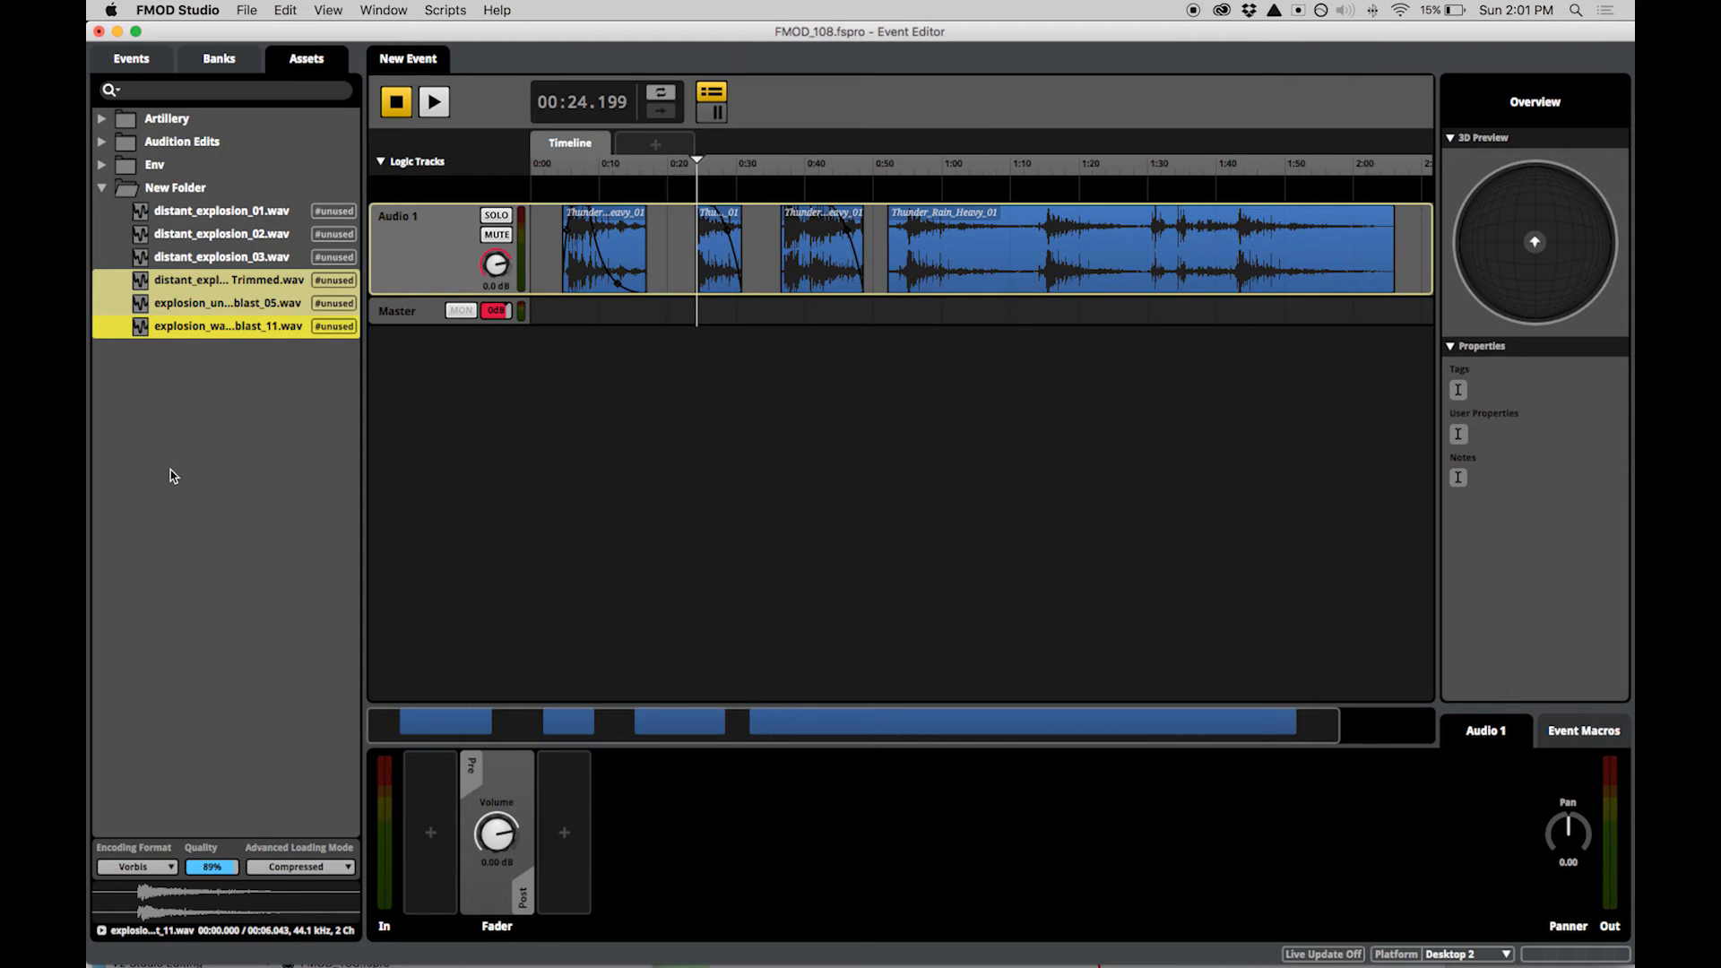
Set the Env folder's Desktop 2 encoding format to PCM.
{"action": "left_click", "coordinate": [173, 187]}
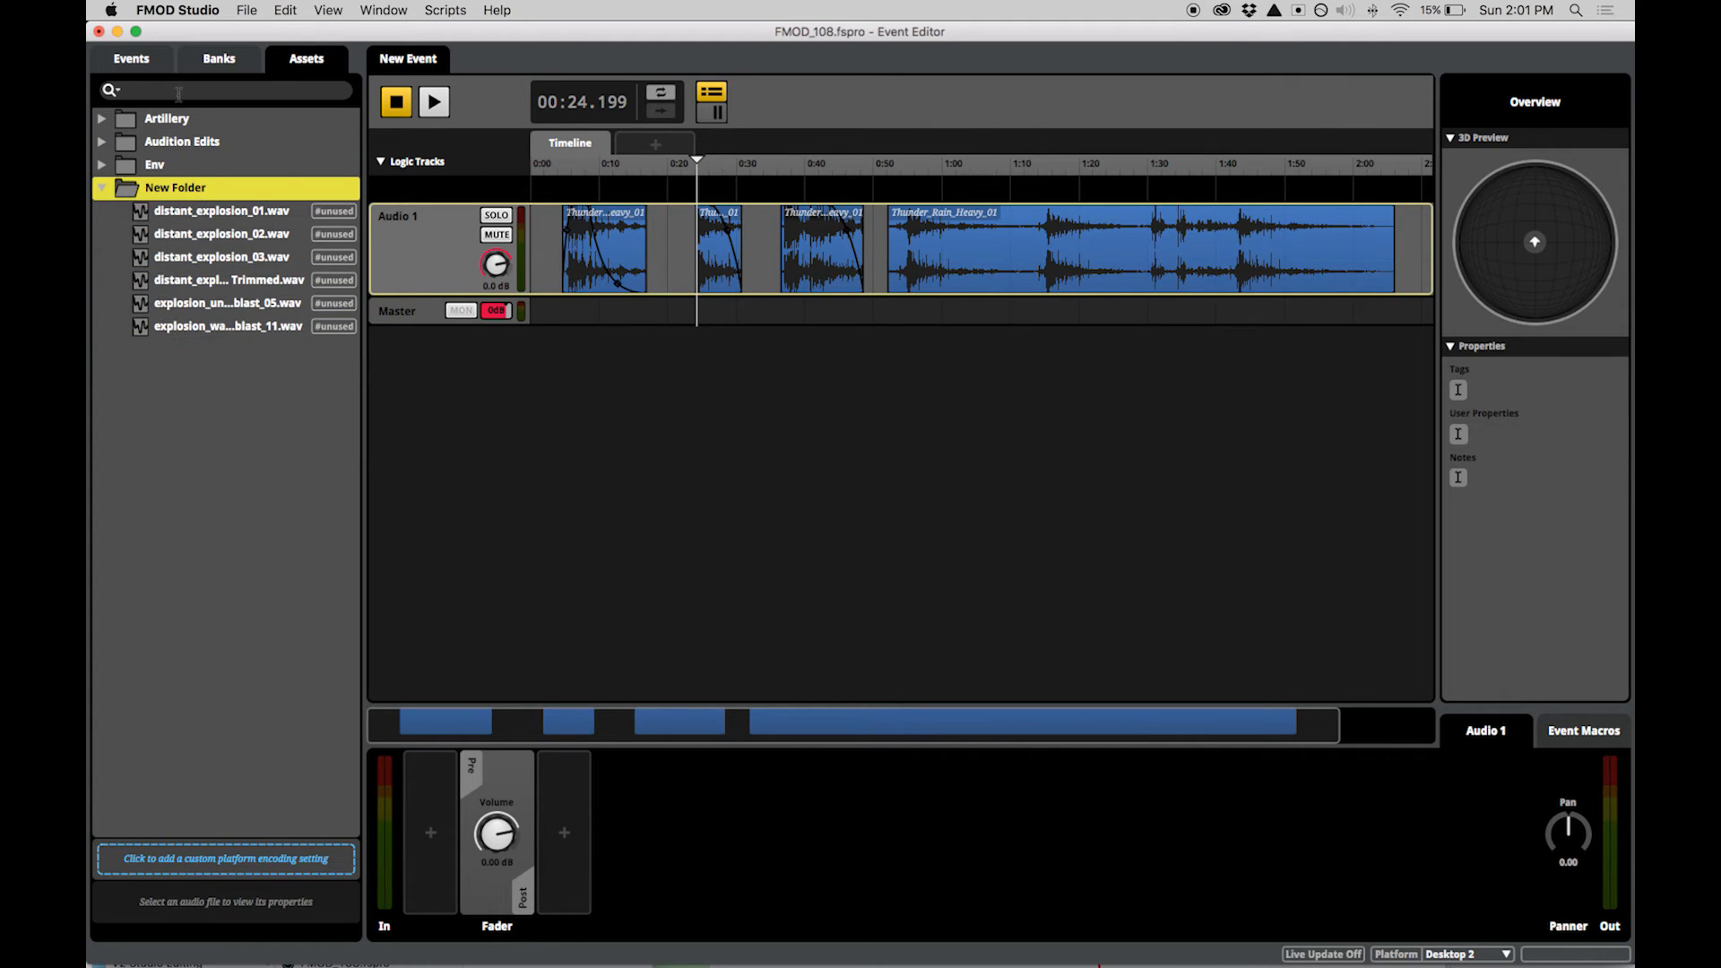
{"action": "left_click", "coordinate": [170, 866]}
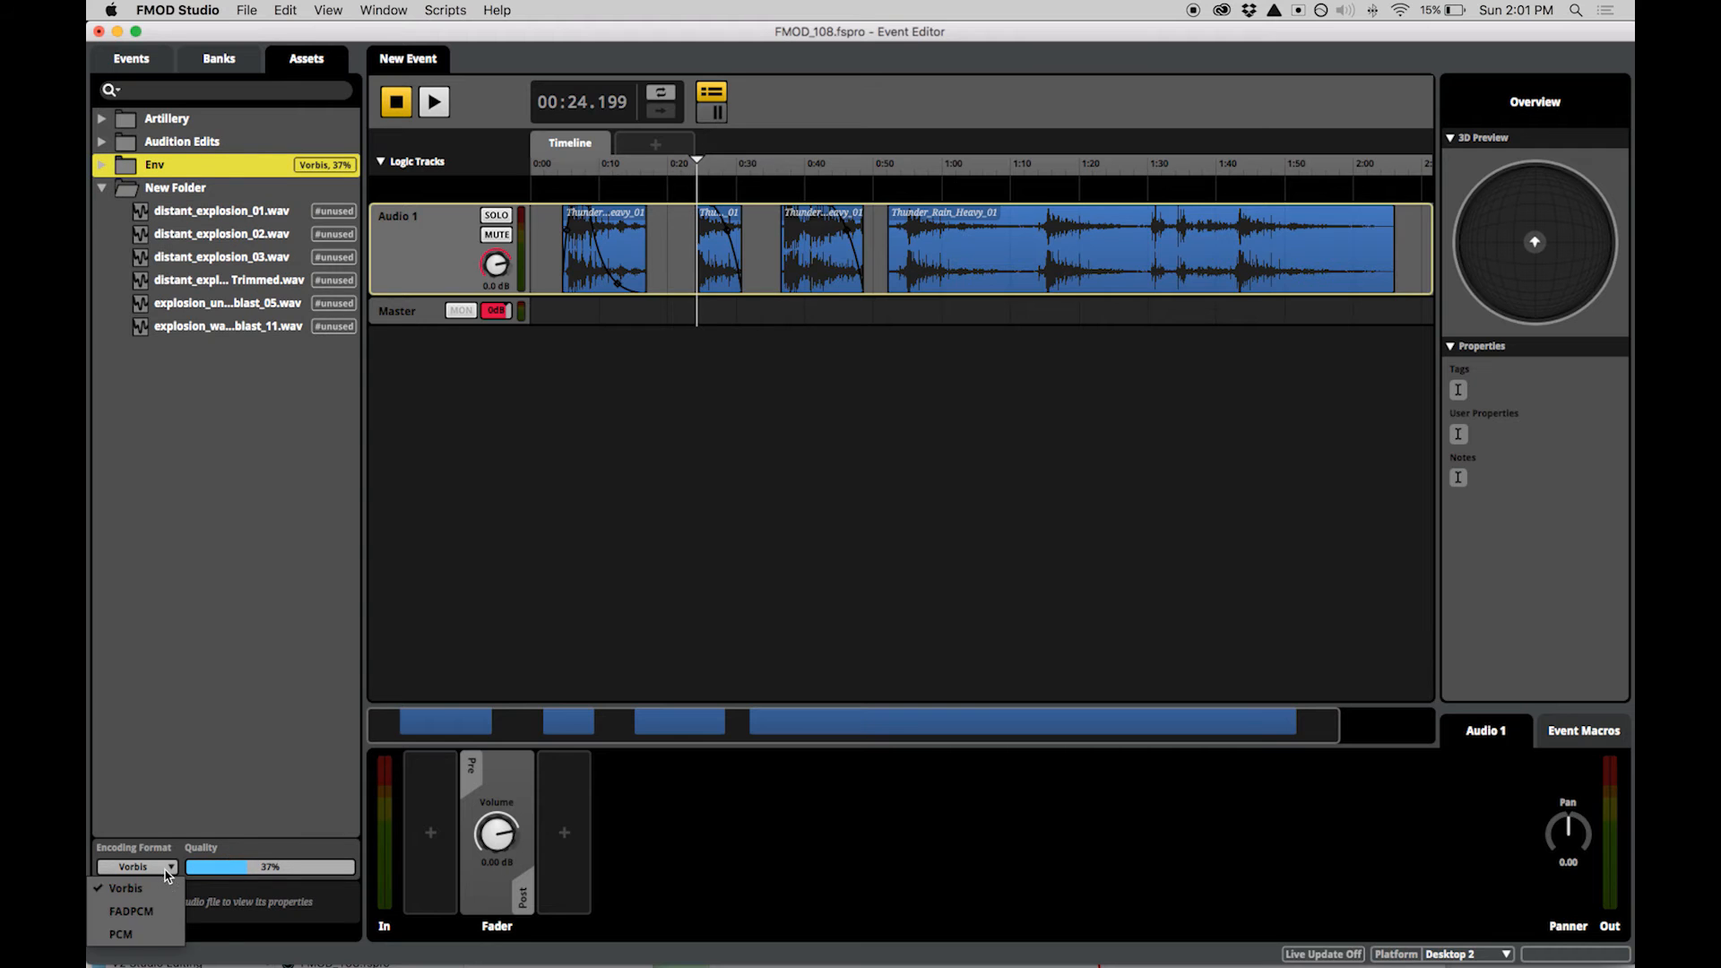
{"action": "left_click", "coordinate": [120, 934]}
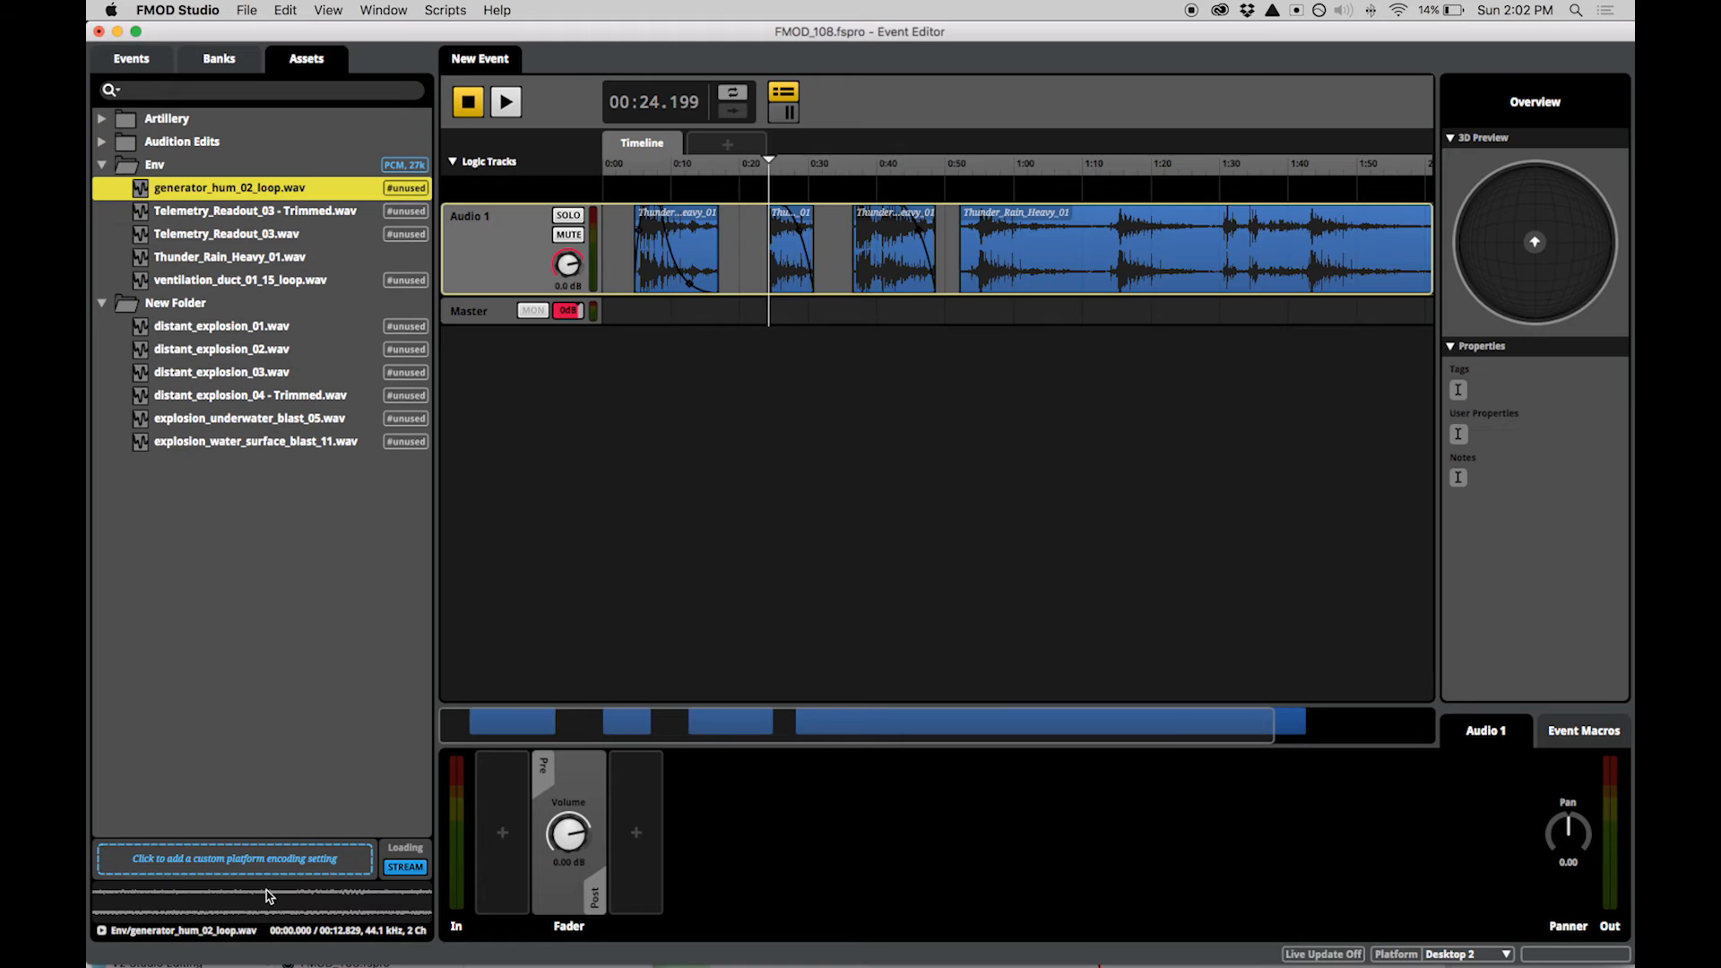
Add custom encodings to Env assets and make Thunder_Rain_Heavy_01 stream on Desktop 2.
{"action": "left_click", "coordinate": [233, 859]}
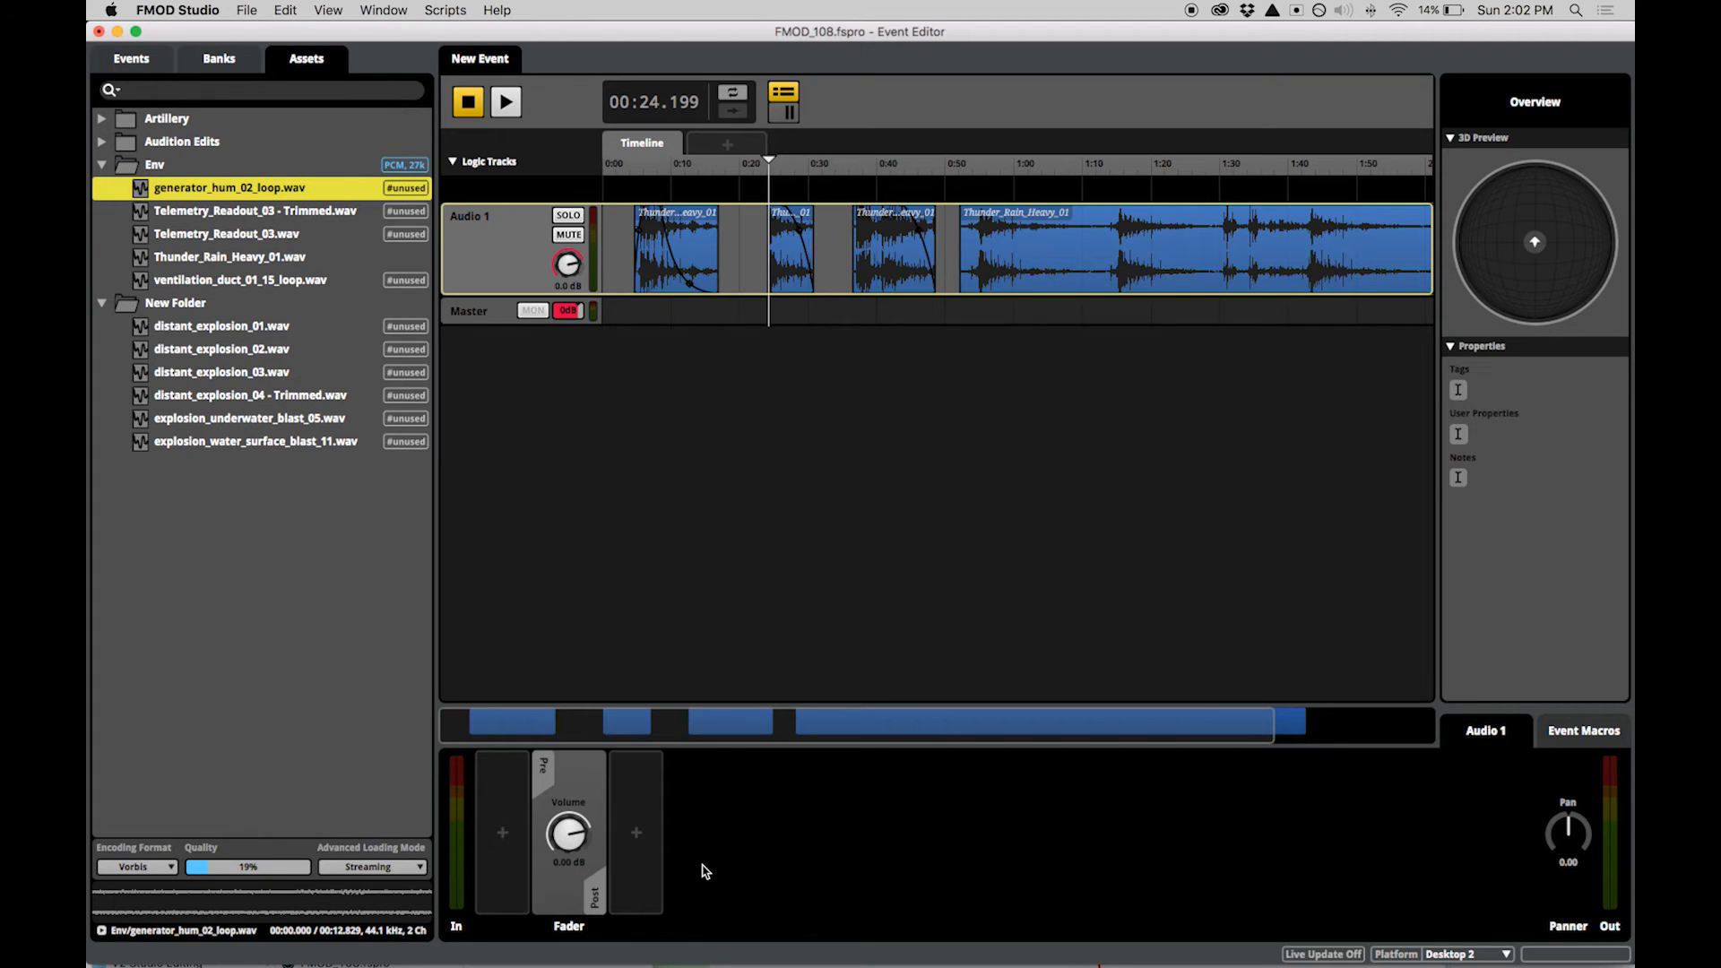
{"action": "mouse_move", "coordinate": [293, 282]}
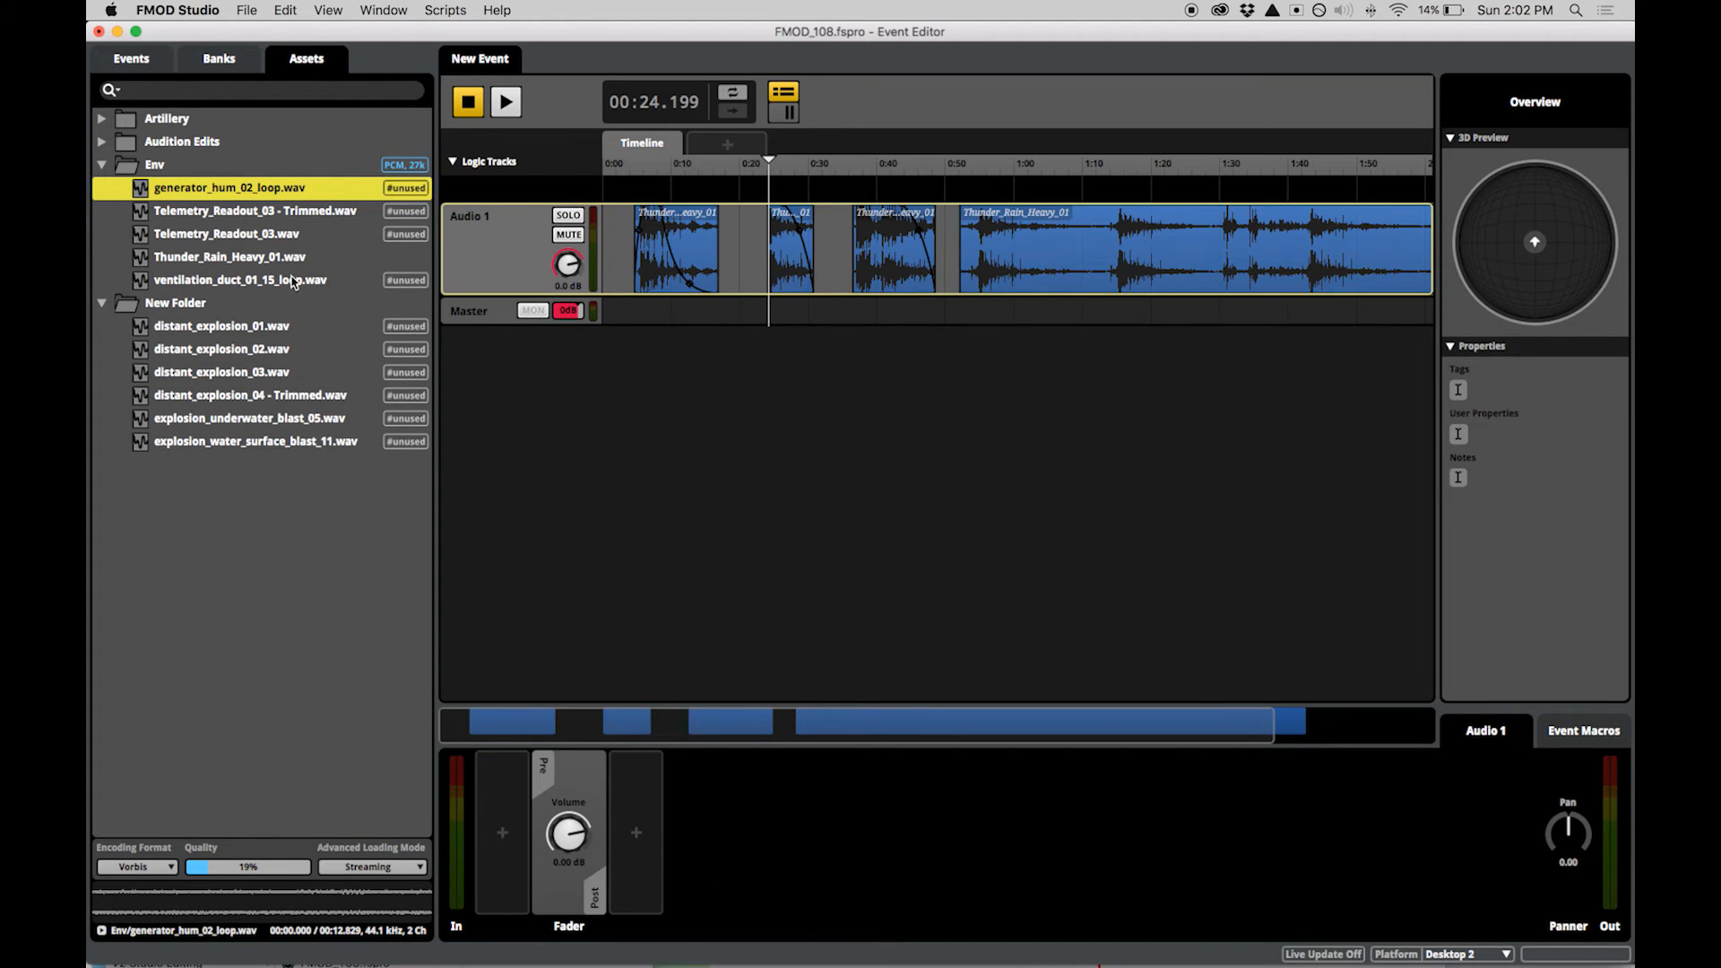
{"action": "mouse_move", "coordinate": [315, 215]}
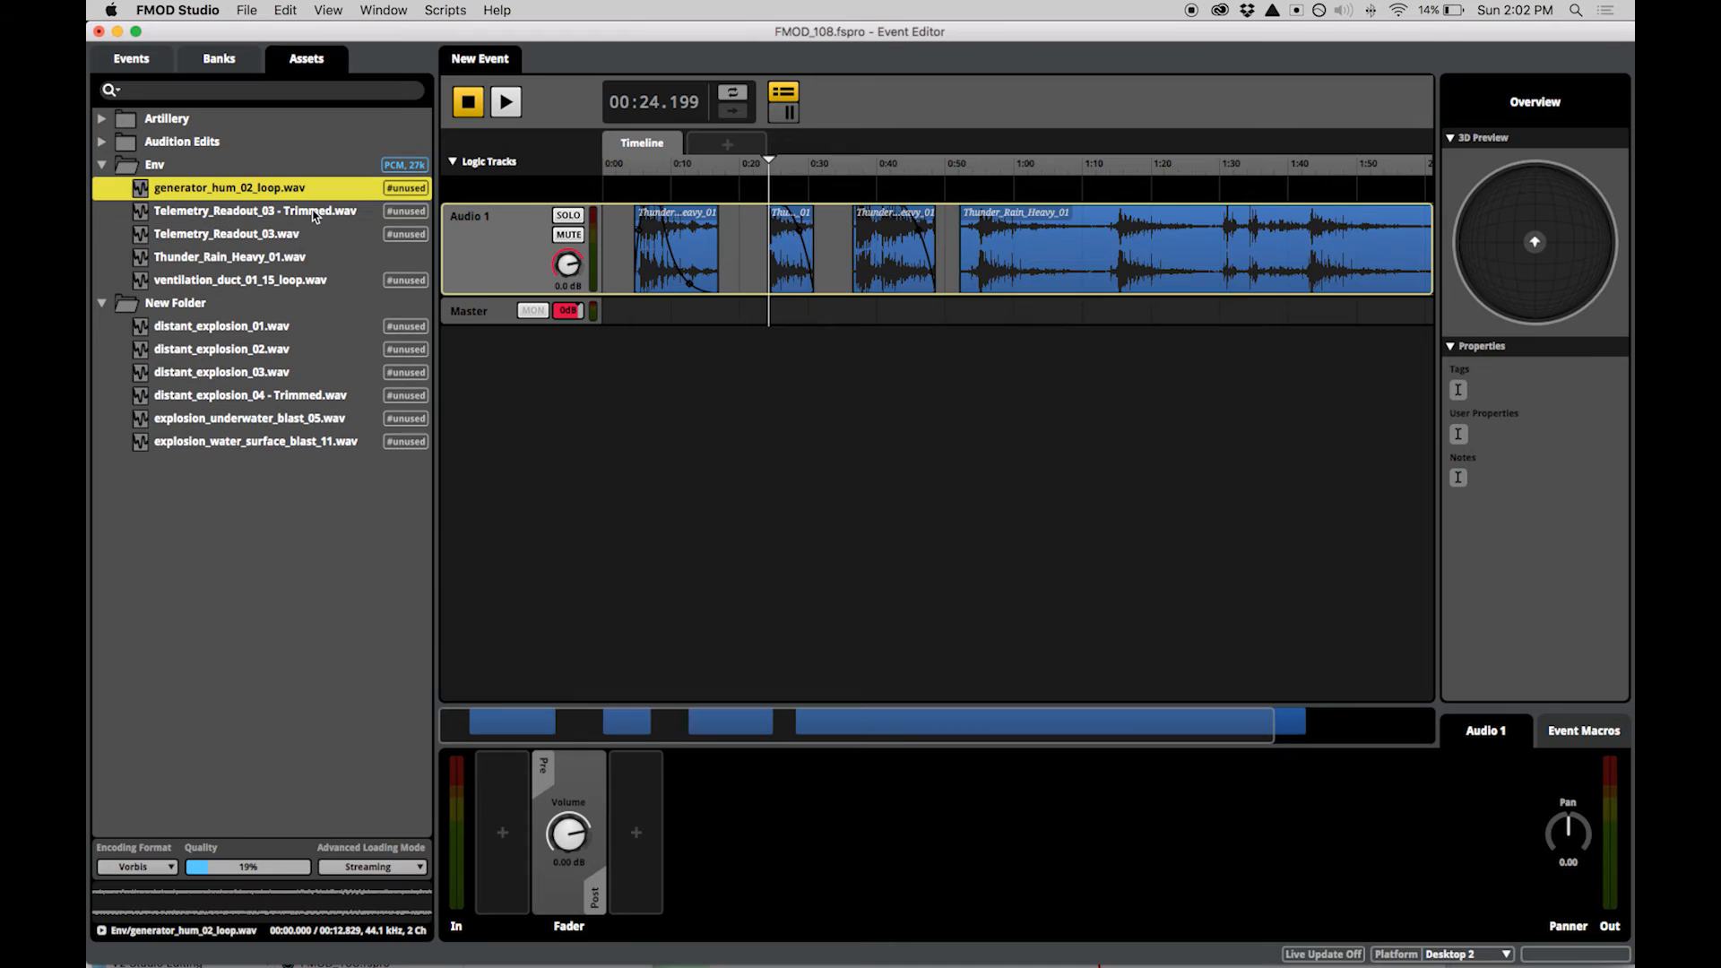
{"action": "left_click", "coordinate": [371, 866]}
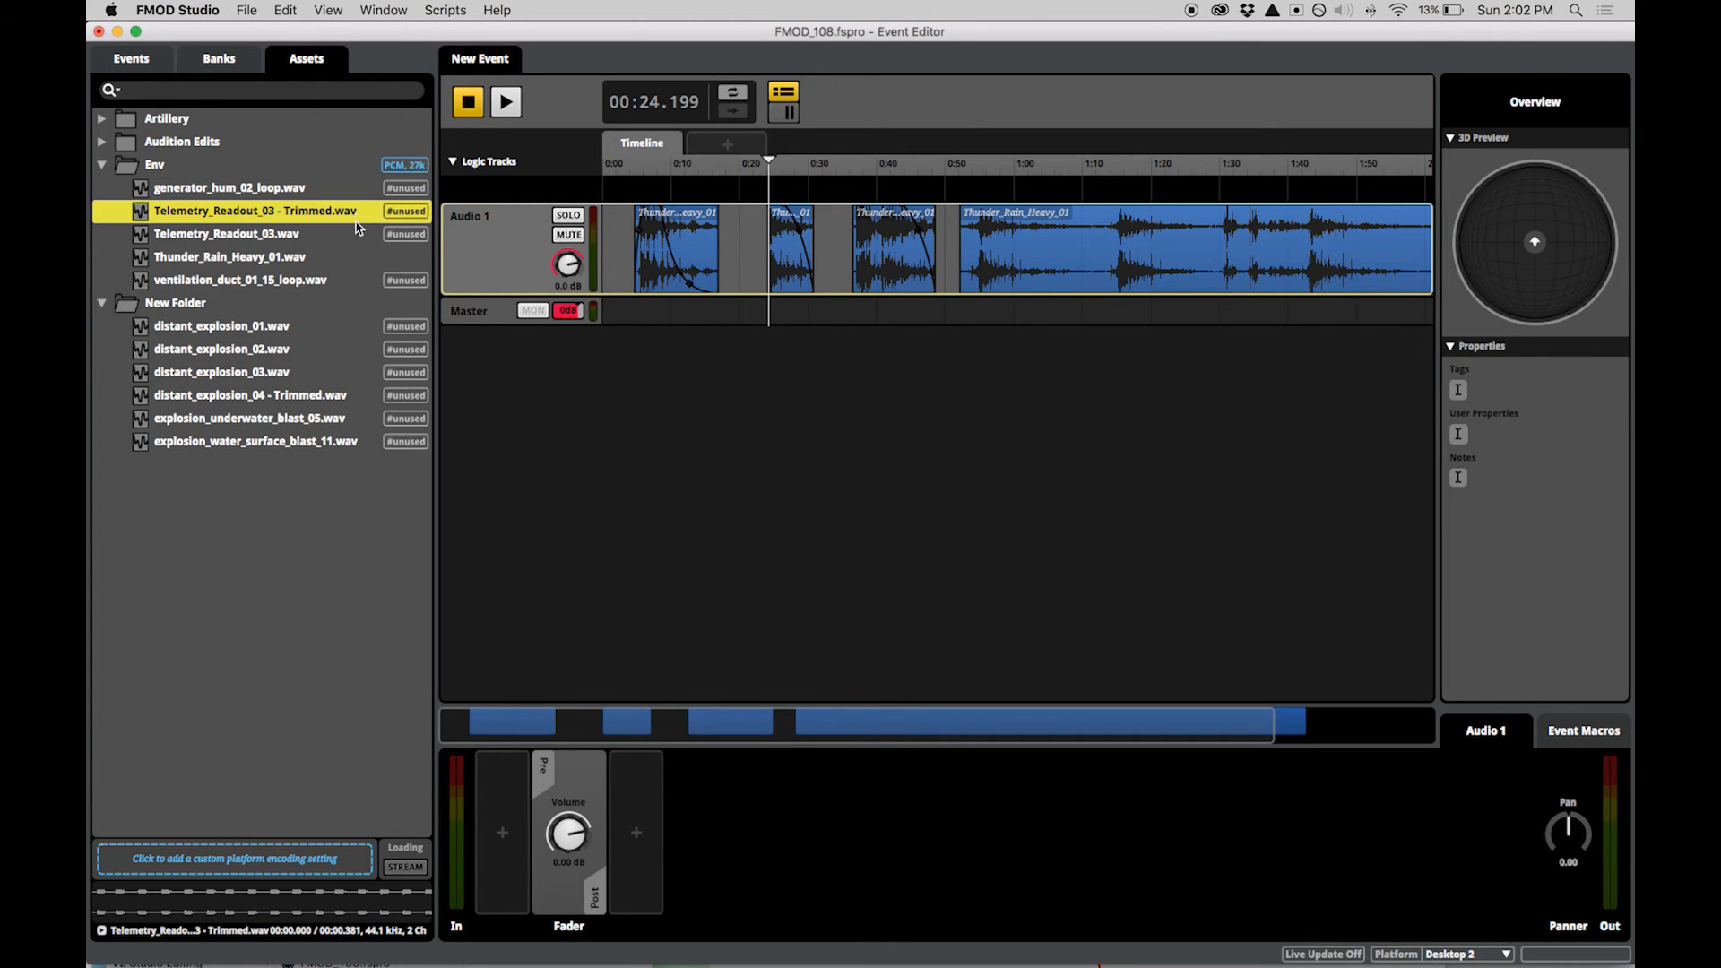
{"action": "mouse_move", "coordinate": [313, 261]}
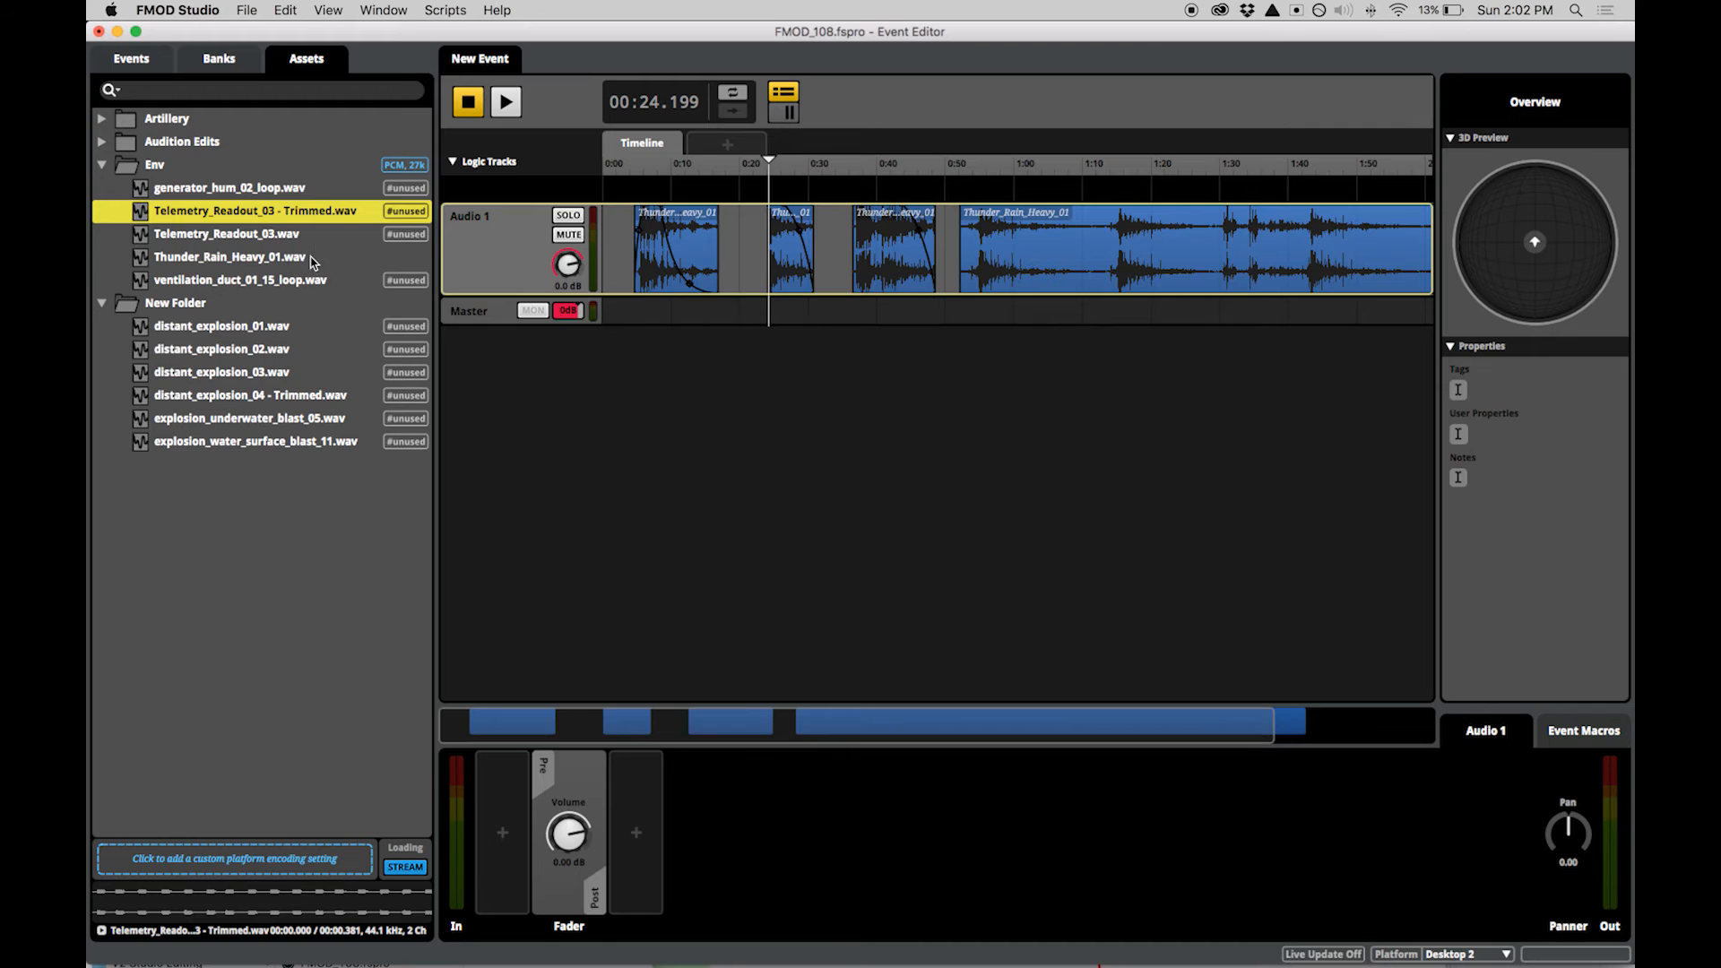
{"action": "left_click", "coordinate": [226, 234]}
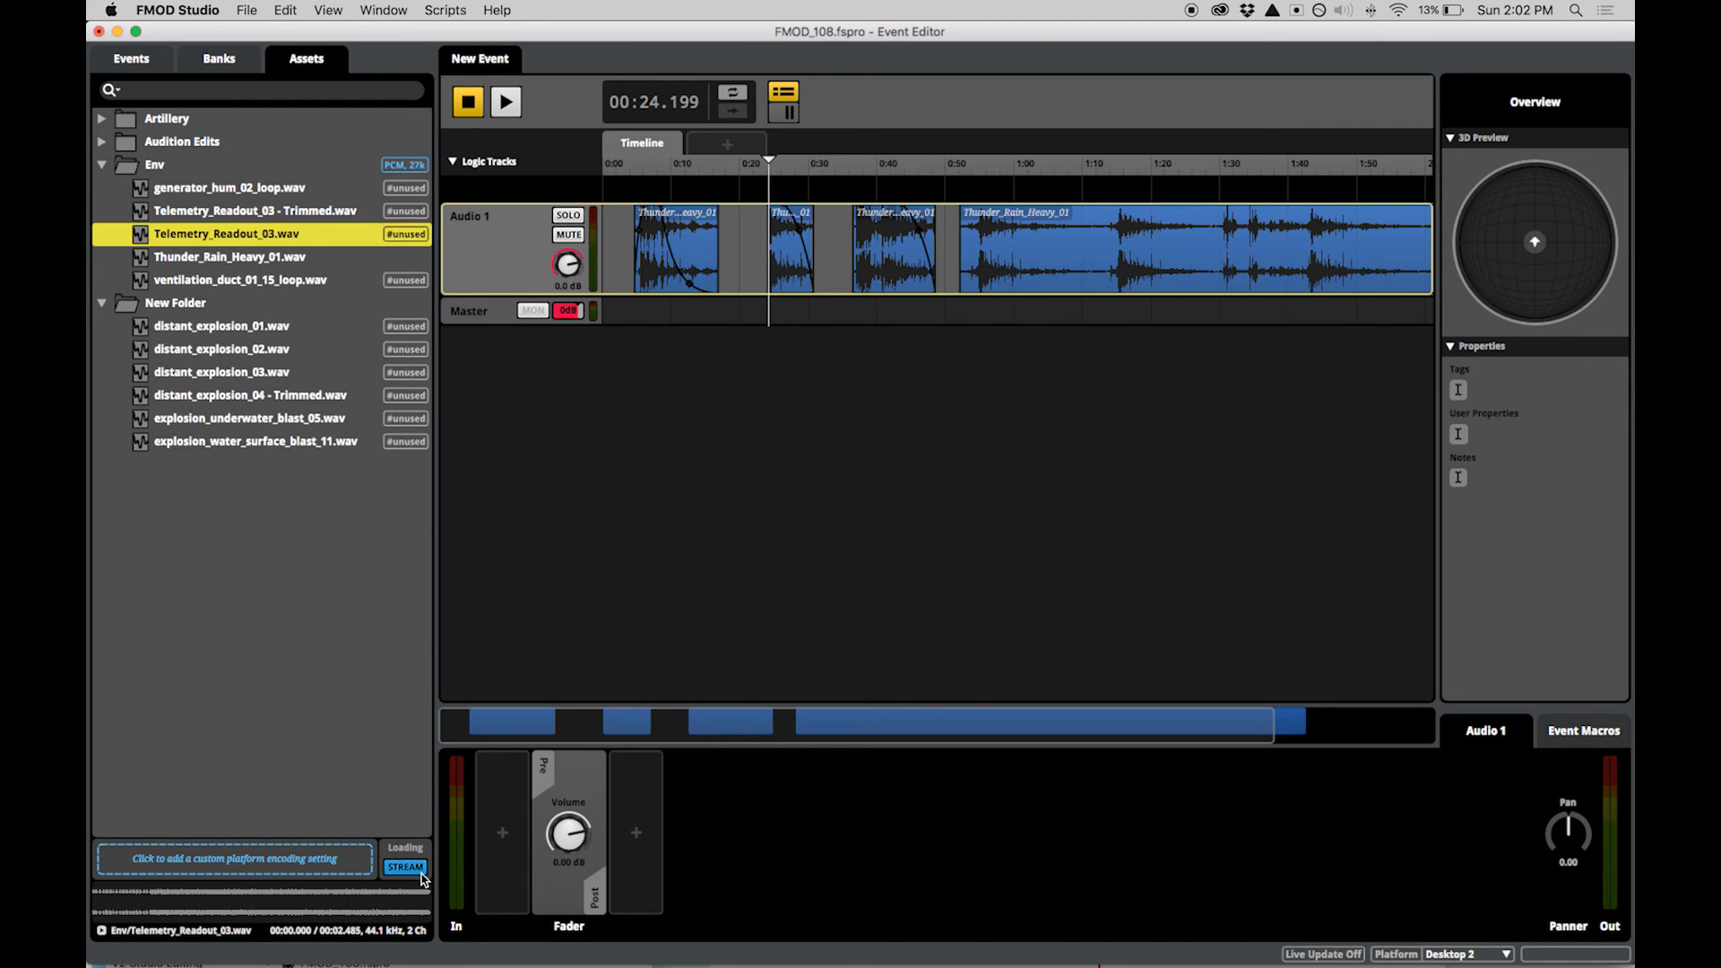
{"action": "left_click", "coordinate": [230, 255]}
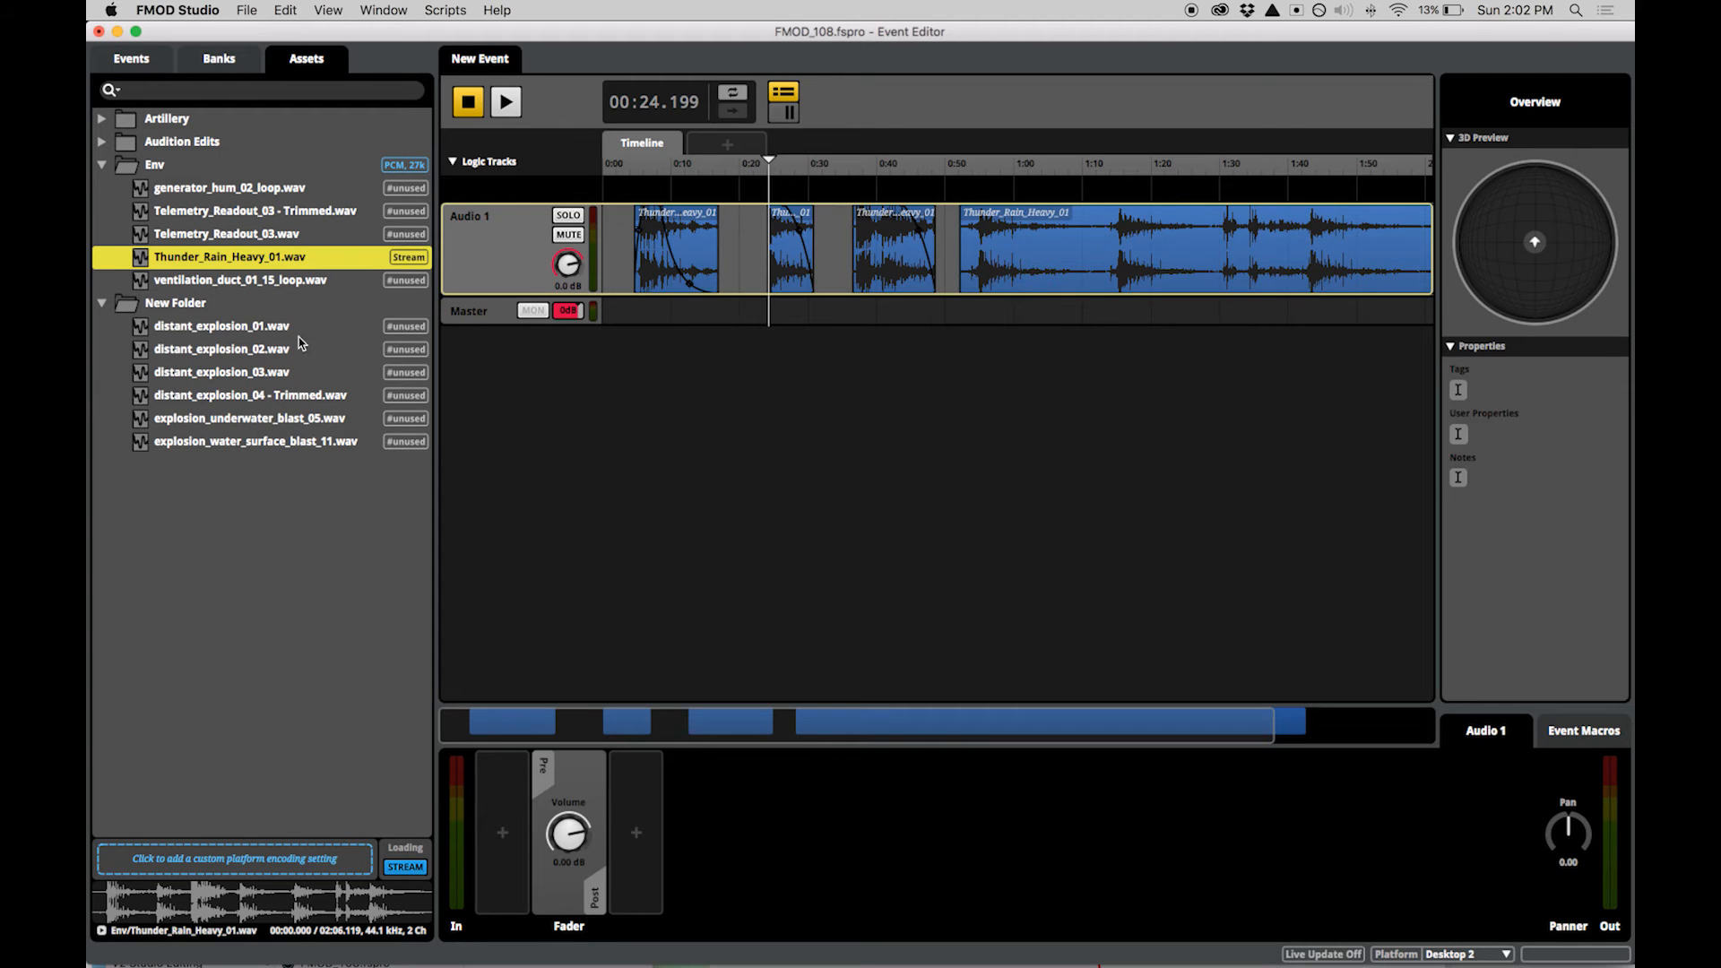
{"action": "mouse_move", "coordinate": [196, 14]}
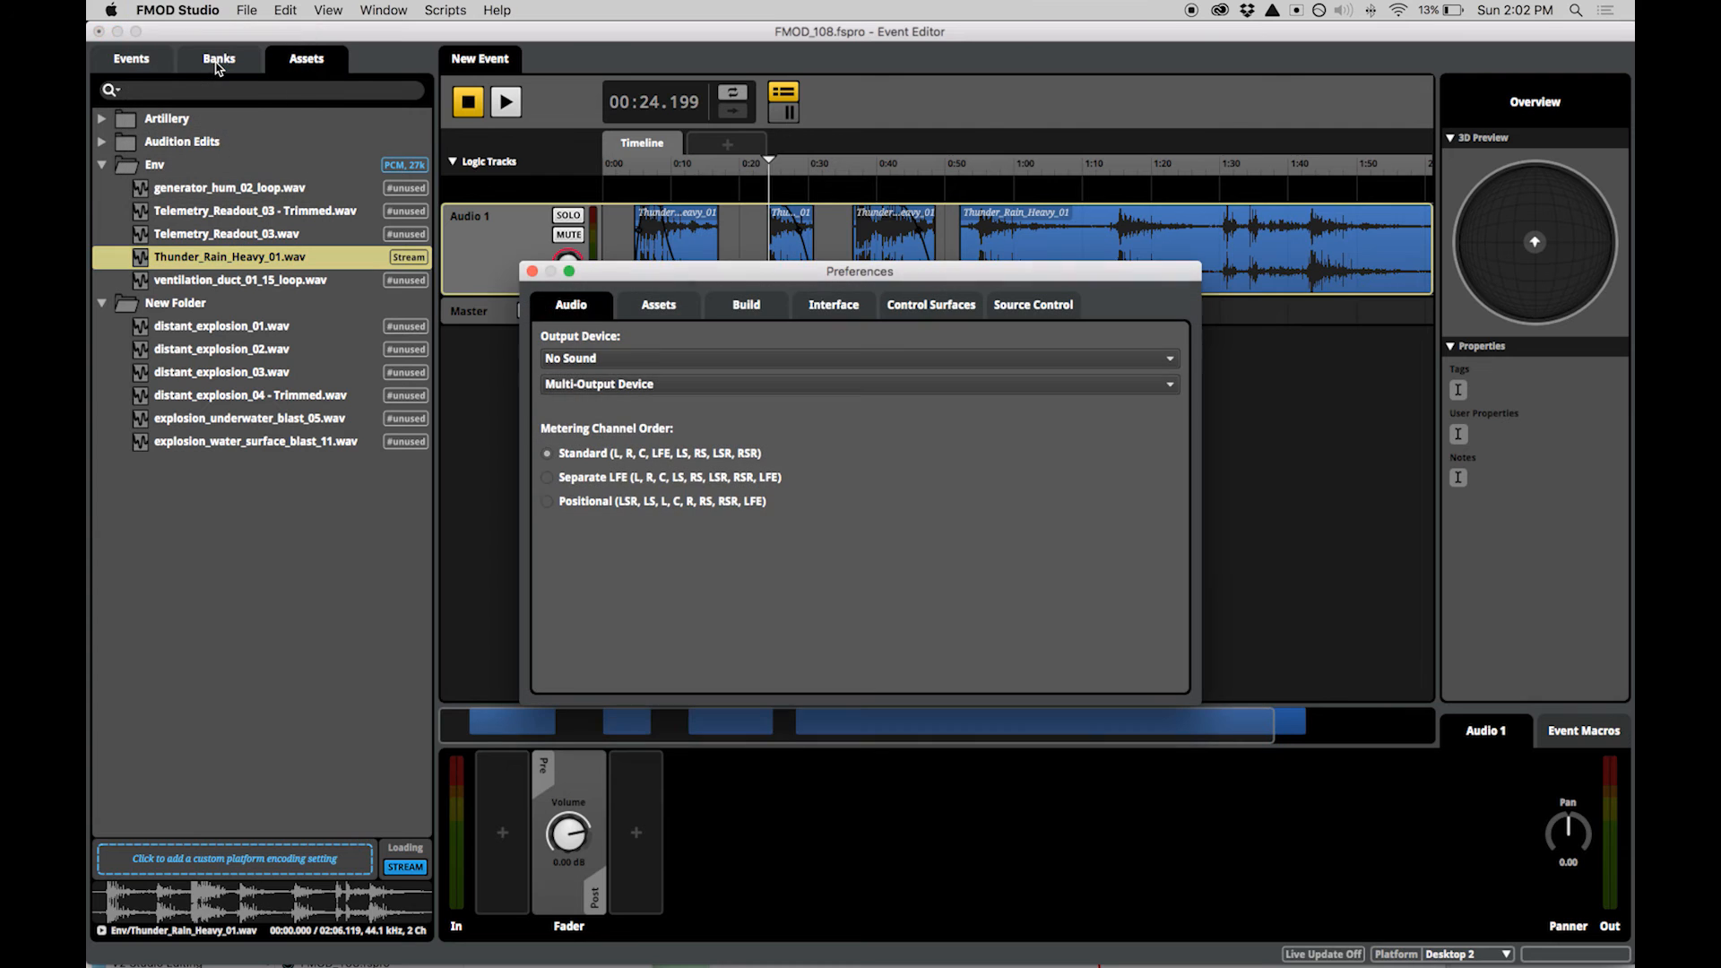
Check the Assets preference to auto-stream imports over 10 seconds, then close Preferences.
{"action": "left_click", "coordinate": [657, 304]}
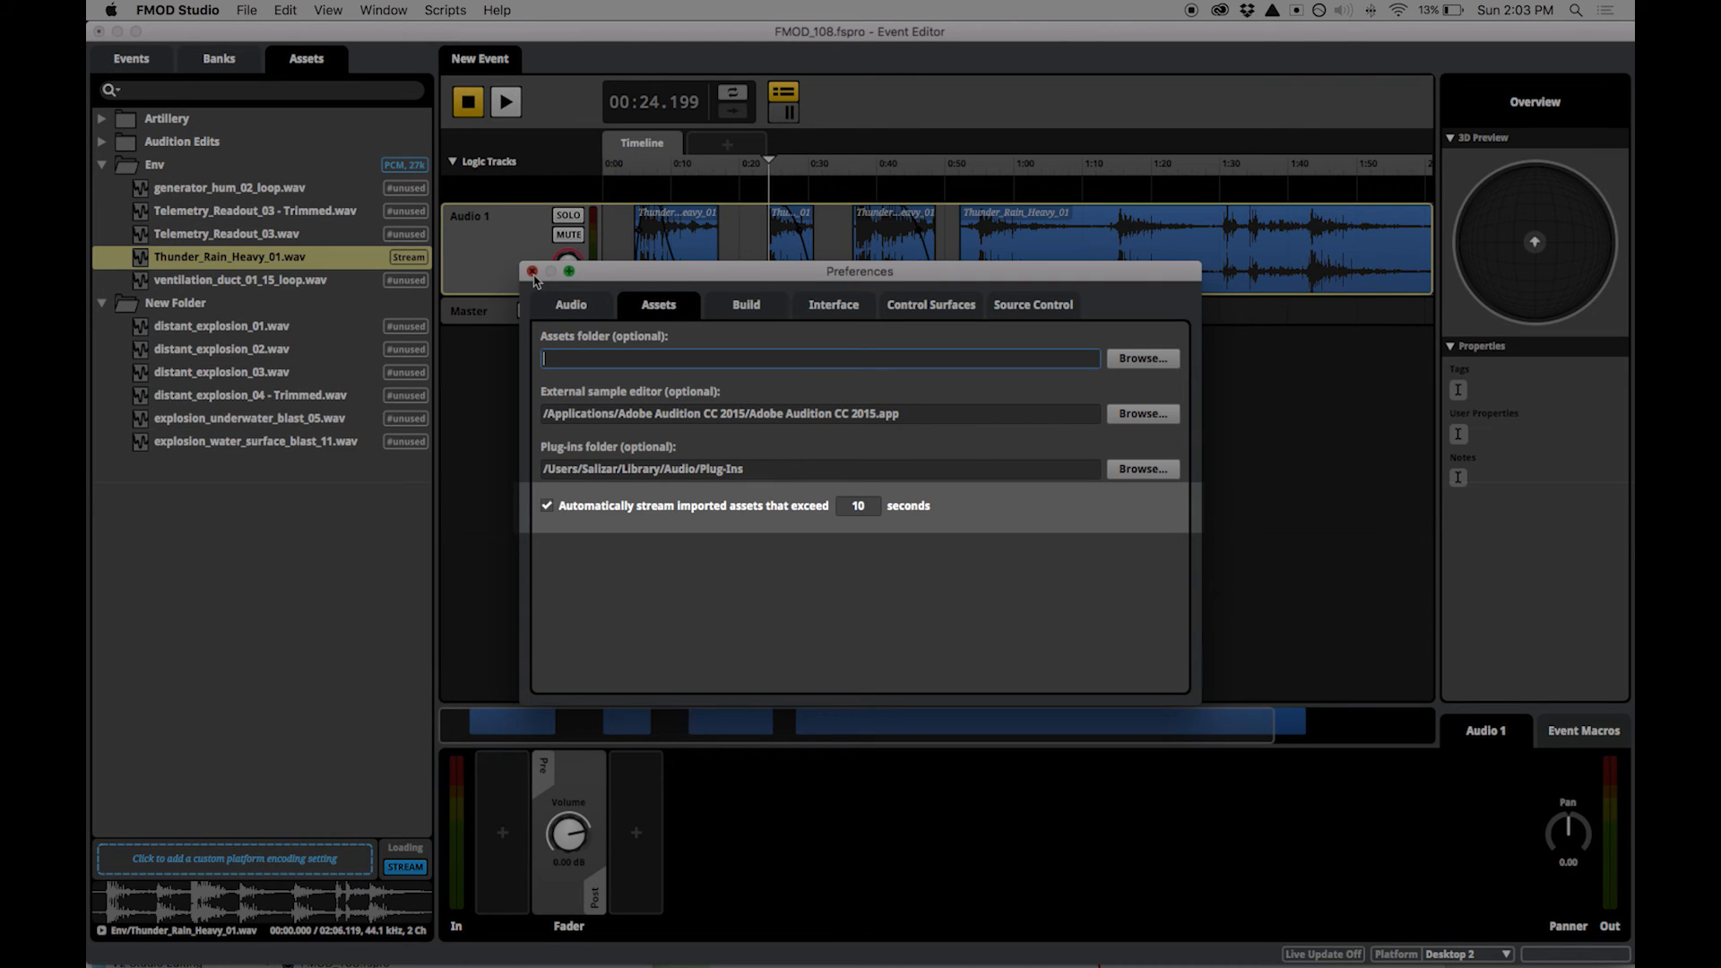
{"action": "mouse_move", "coordinate": [613, 511]}
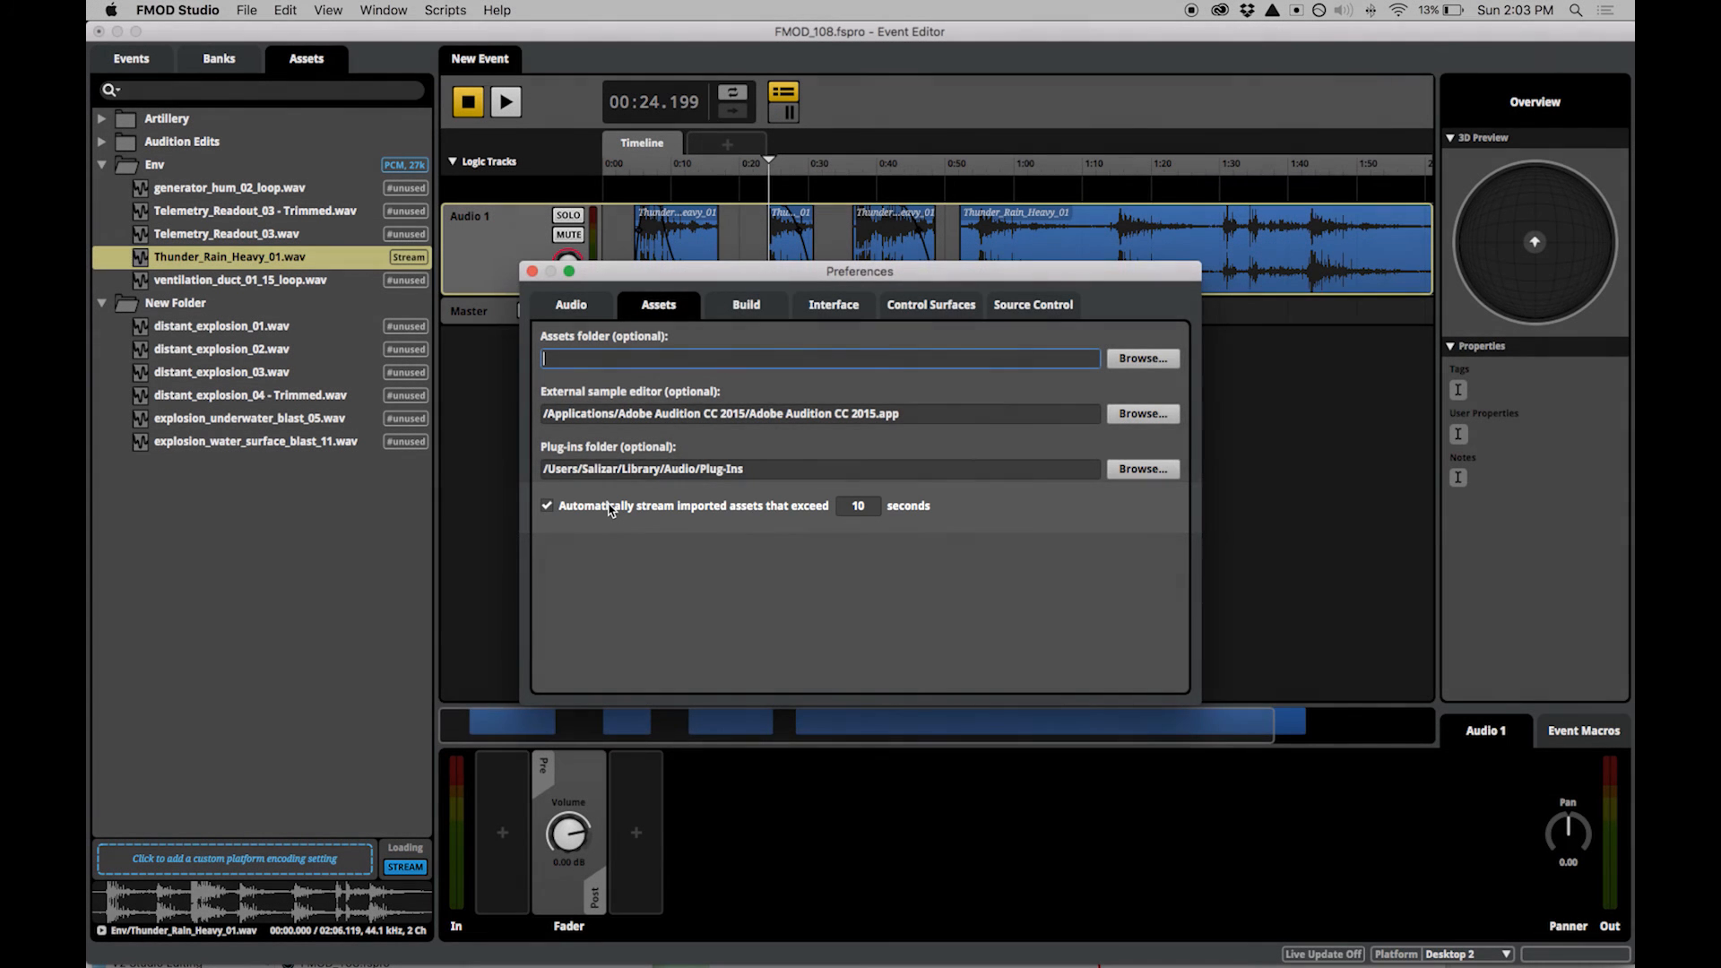
{"action": "left_click", "coordinate": [532, 270]}
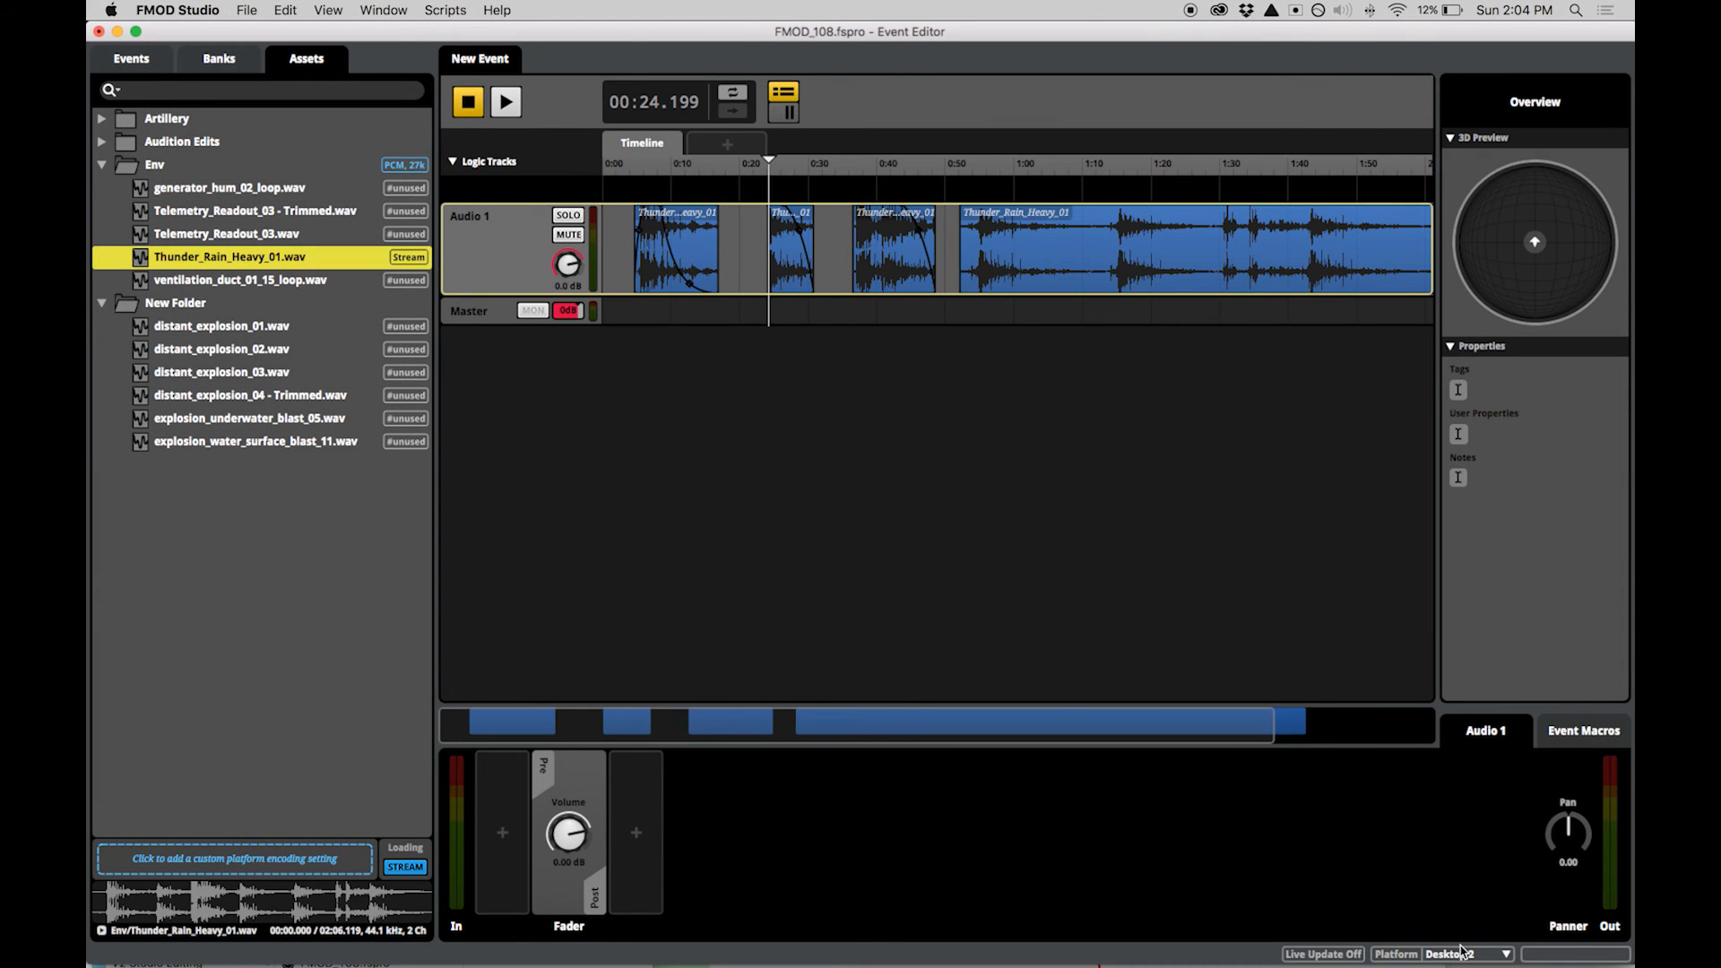
{"action": "left_click", "coordinate": [1466, 954]}
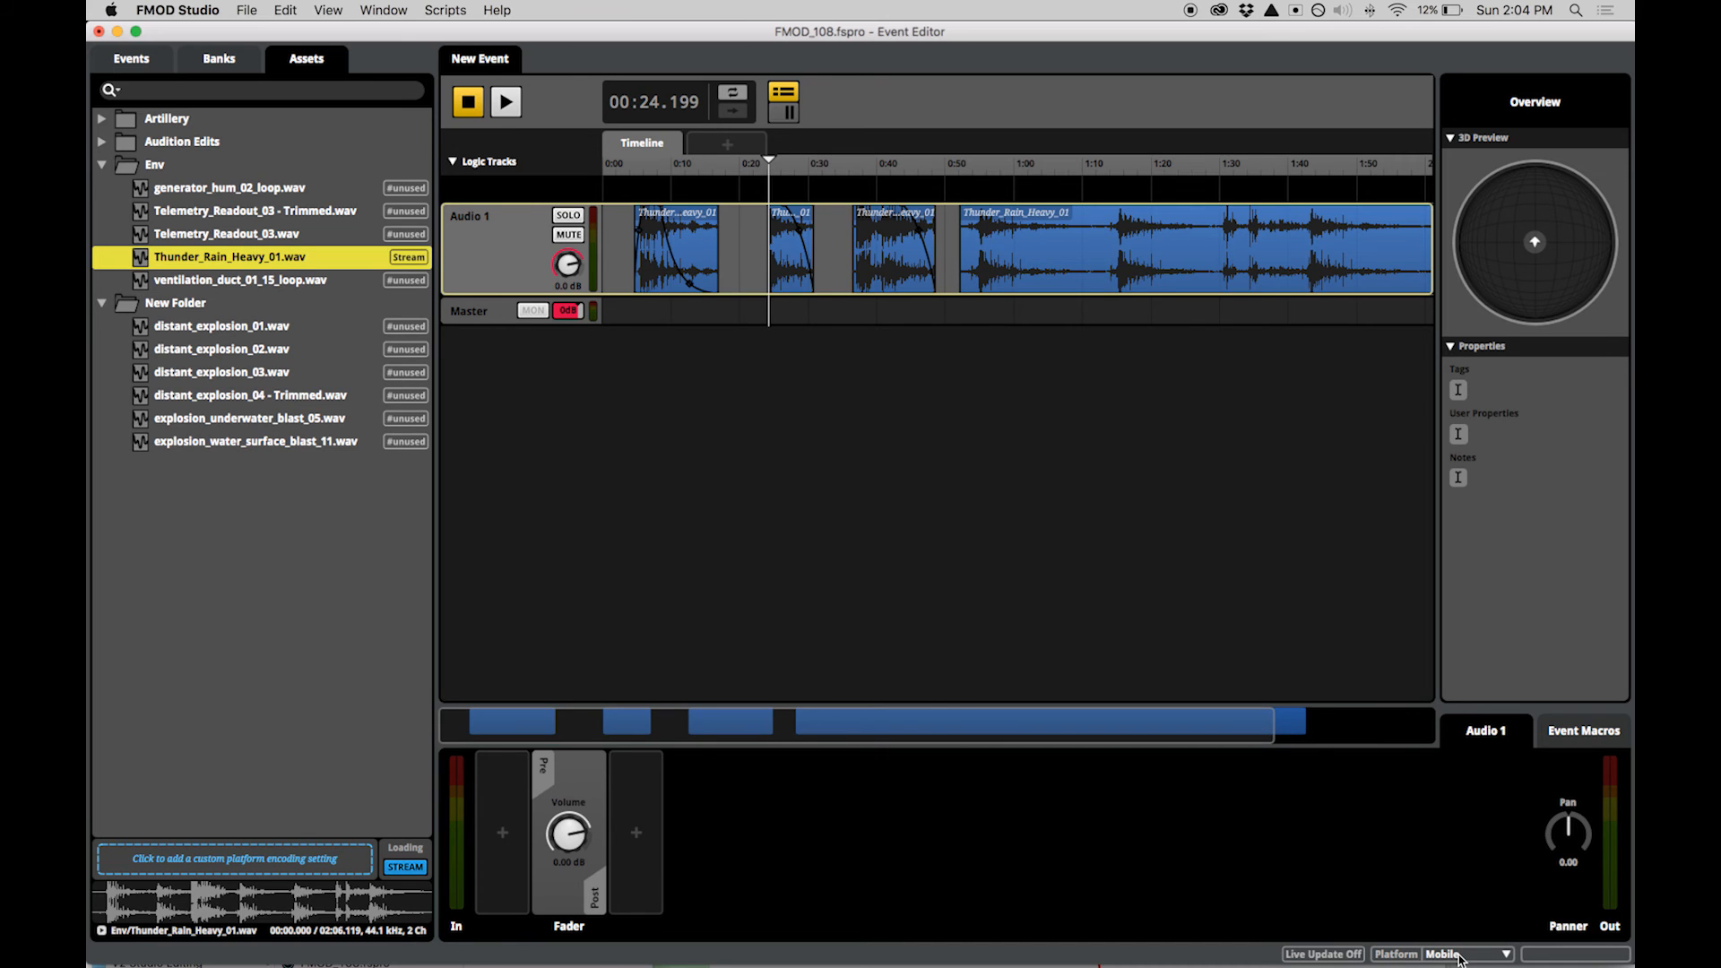
{"action": "left_click", "coordinate": [1447, 953]}
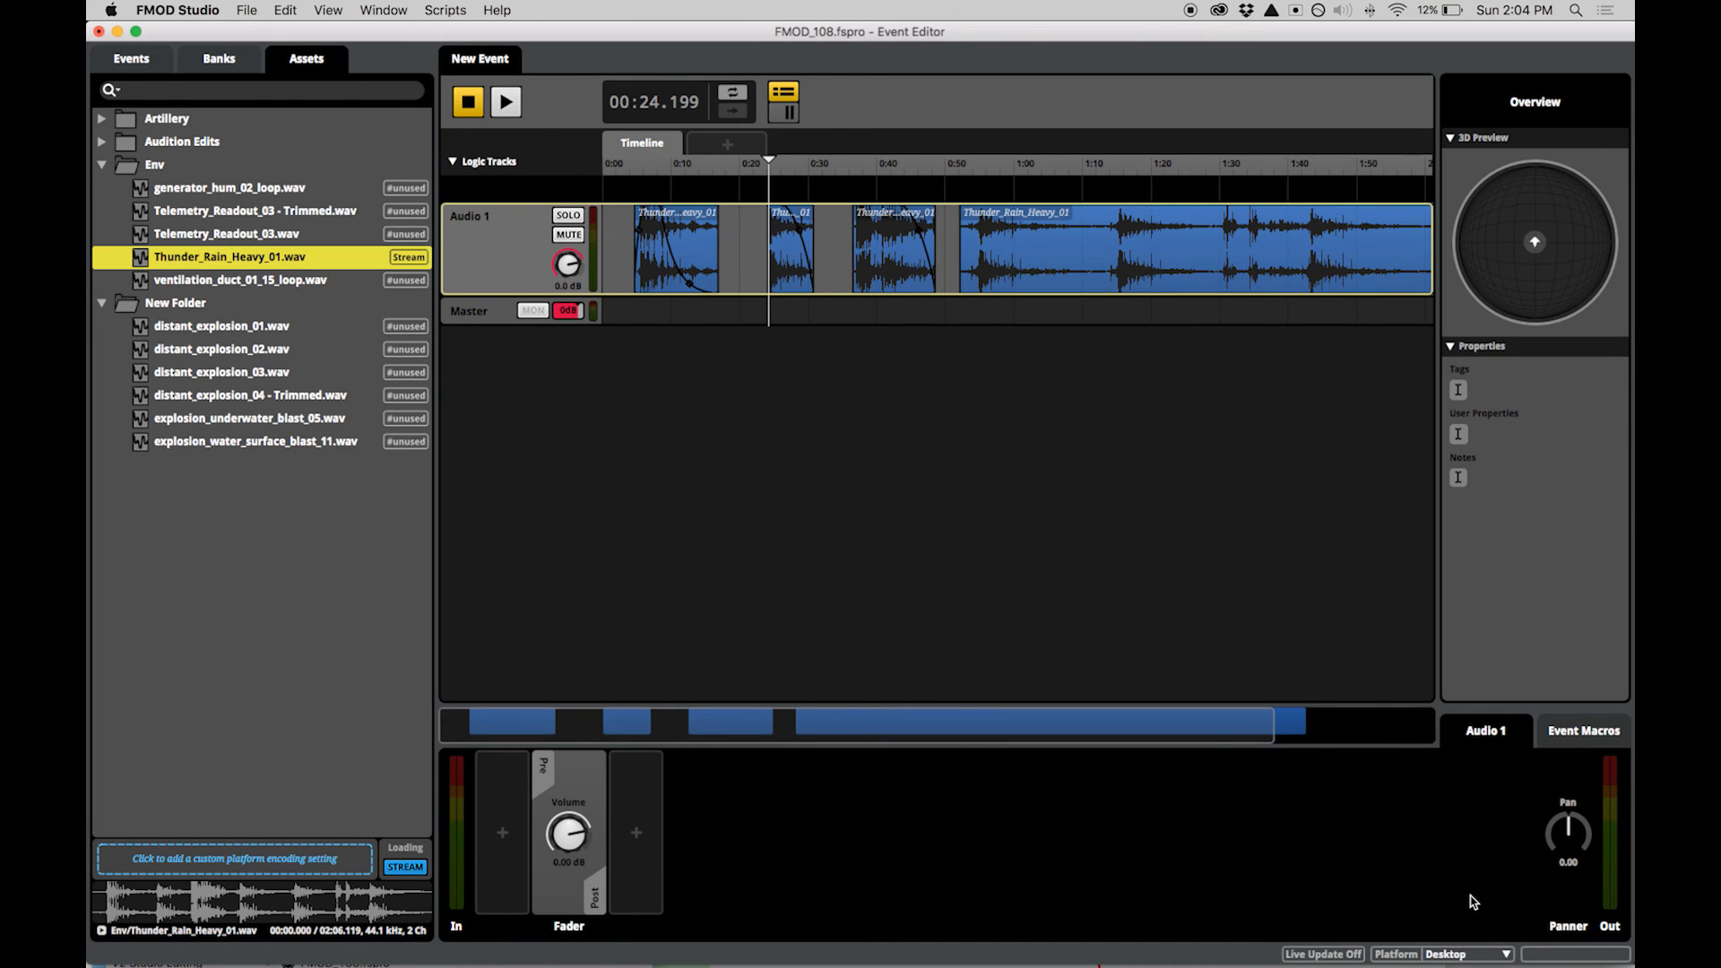
{"action": "left_click", "coordinate": [1466, 953]}
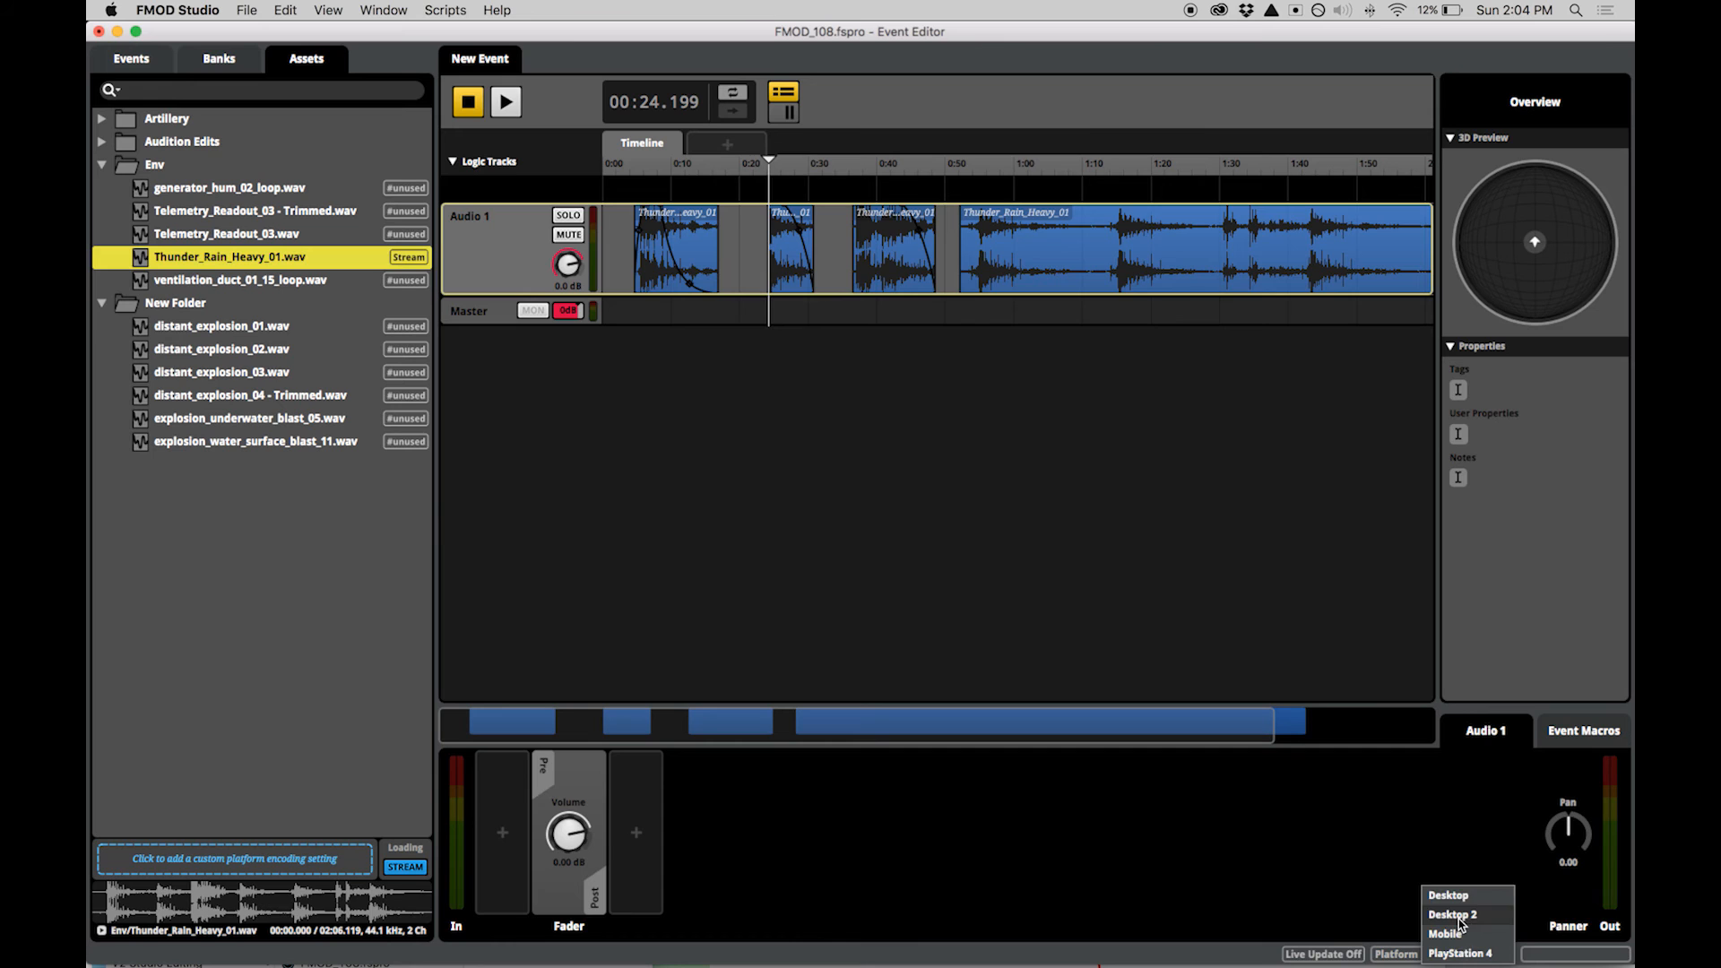
{"action": "left_click", "coordinate": [1451, 914]}
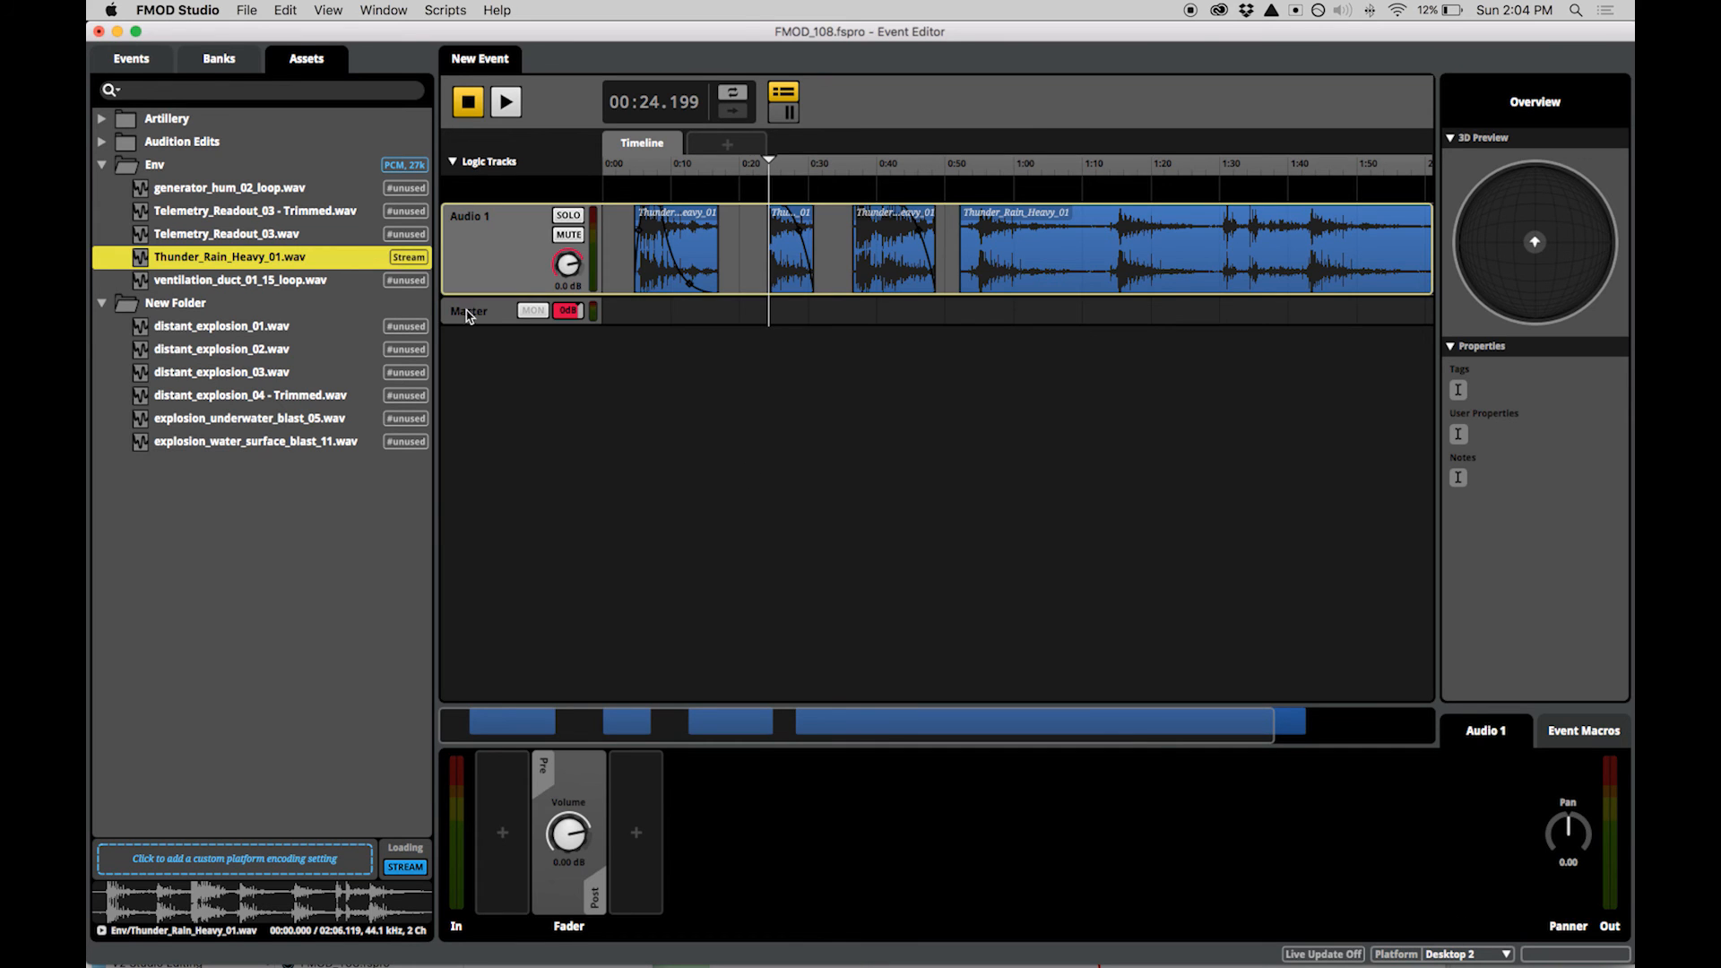
{"action": "left_click", "coordinate": [469, 311]}
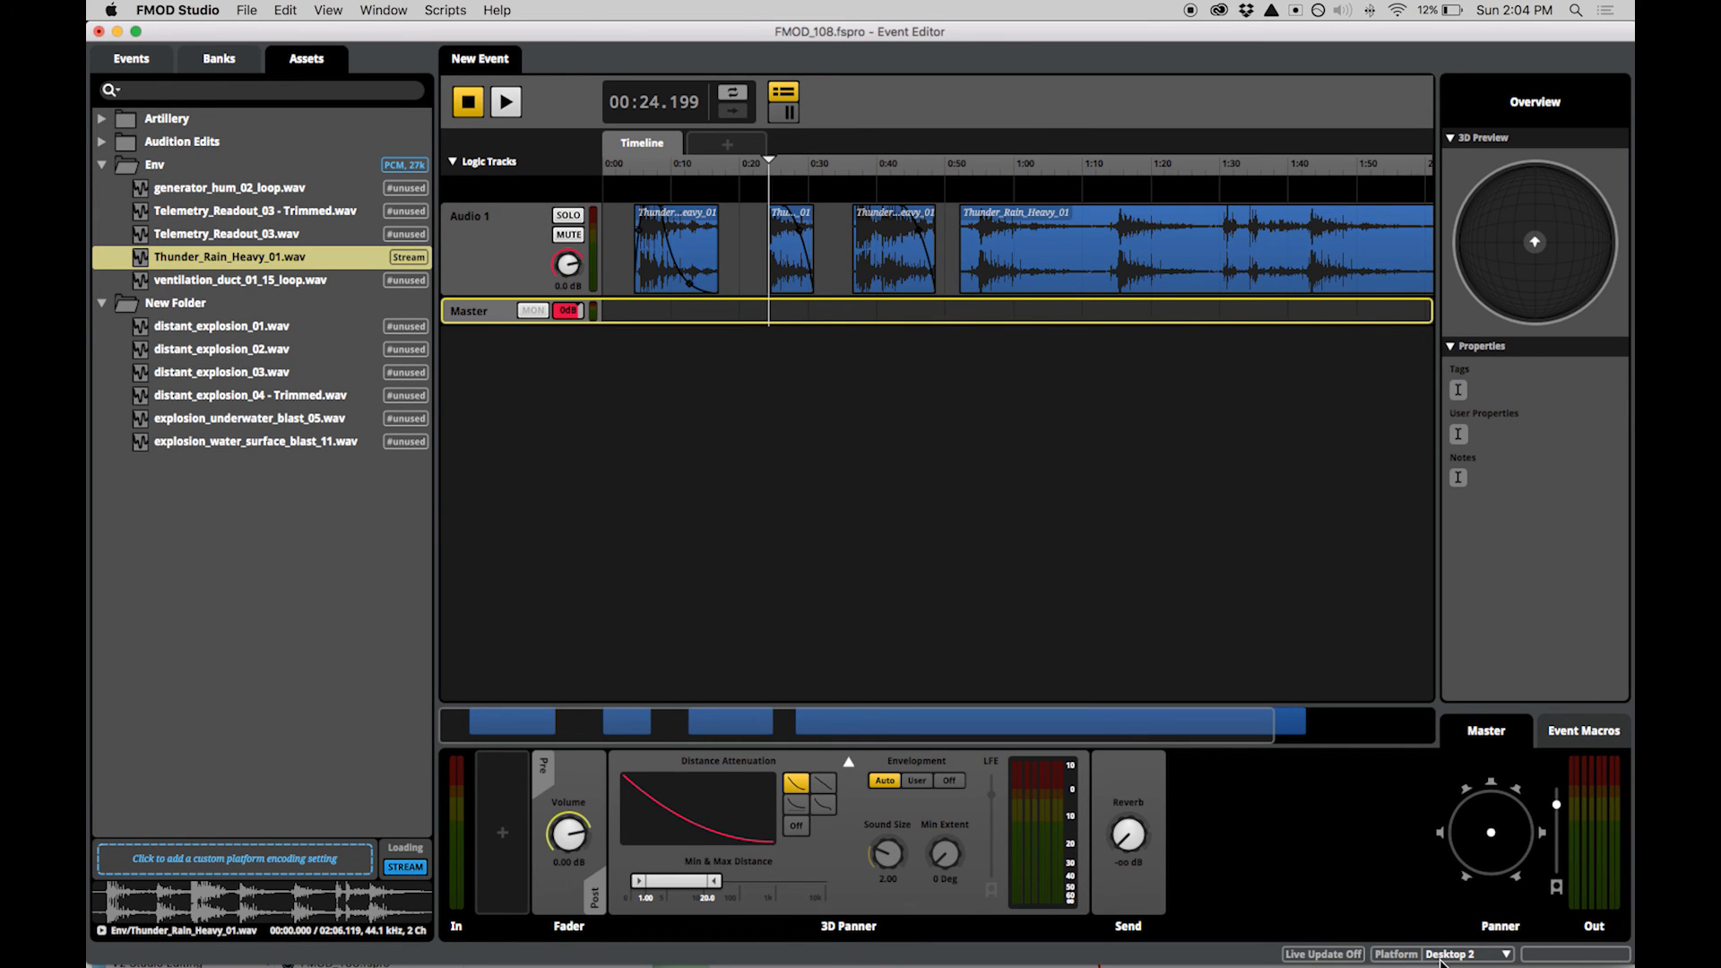
{"action": "left_click", "coordinate": [1468, 954]}
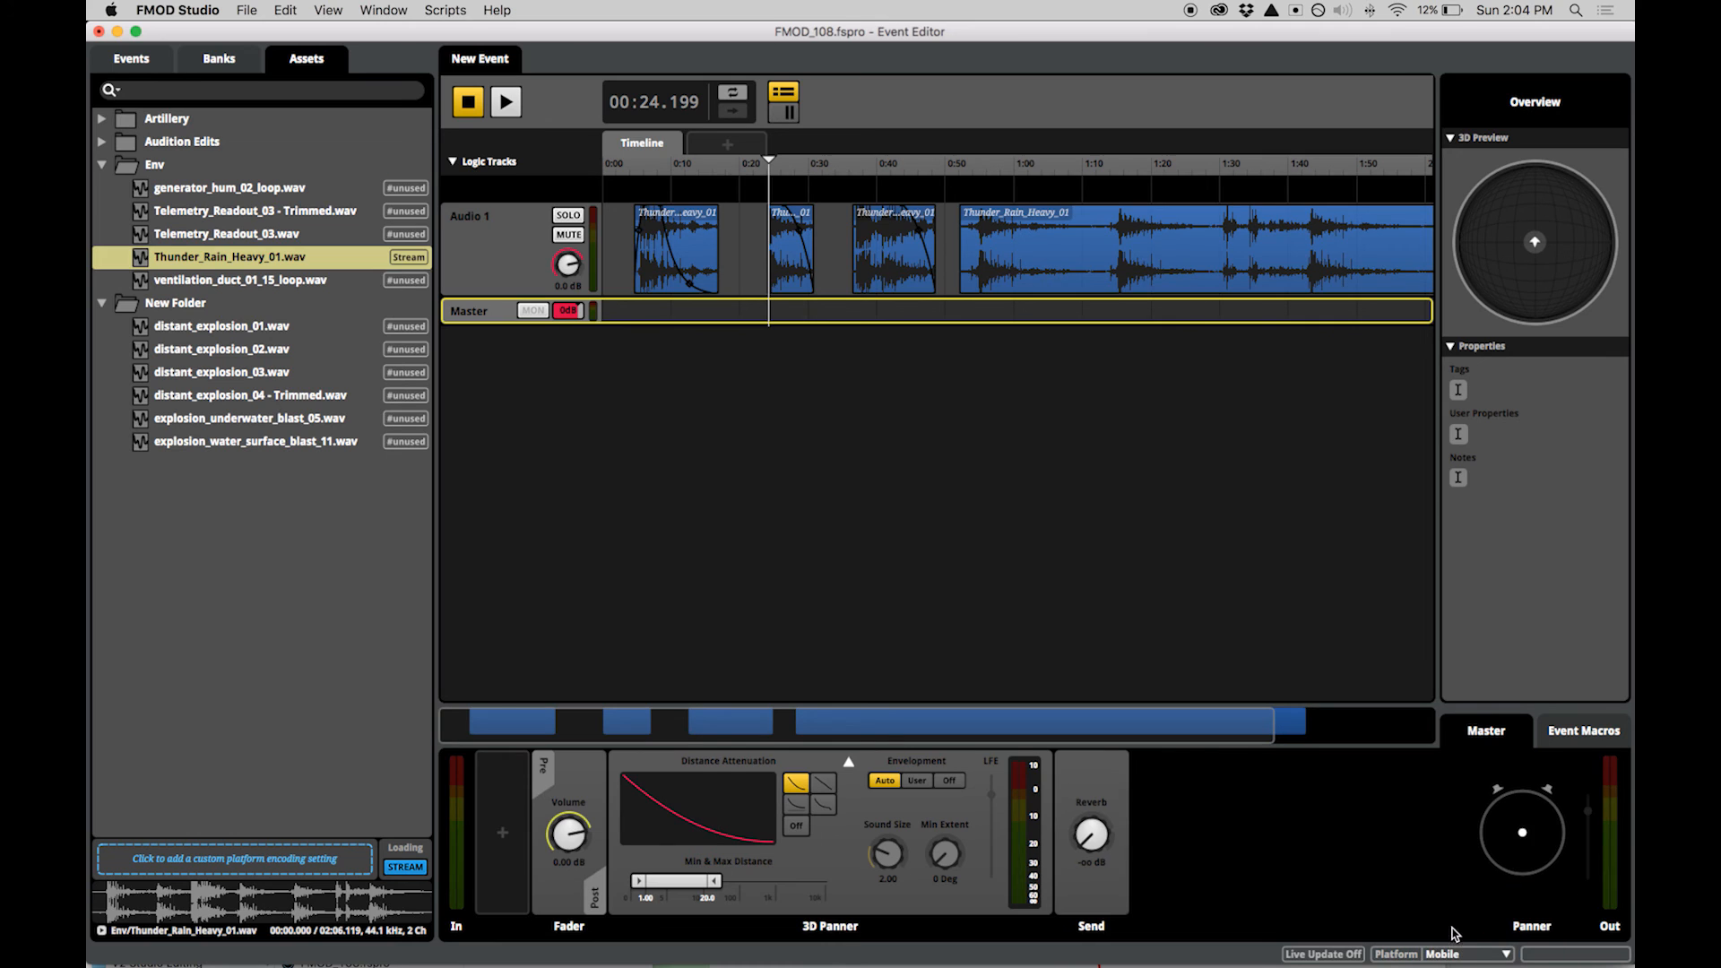
{"action": "left_click", "coordinate": [1463, 953]}
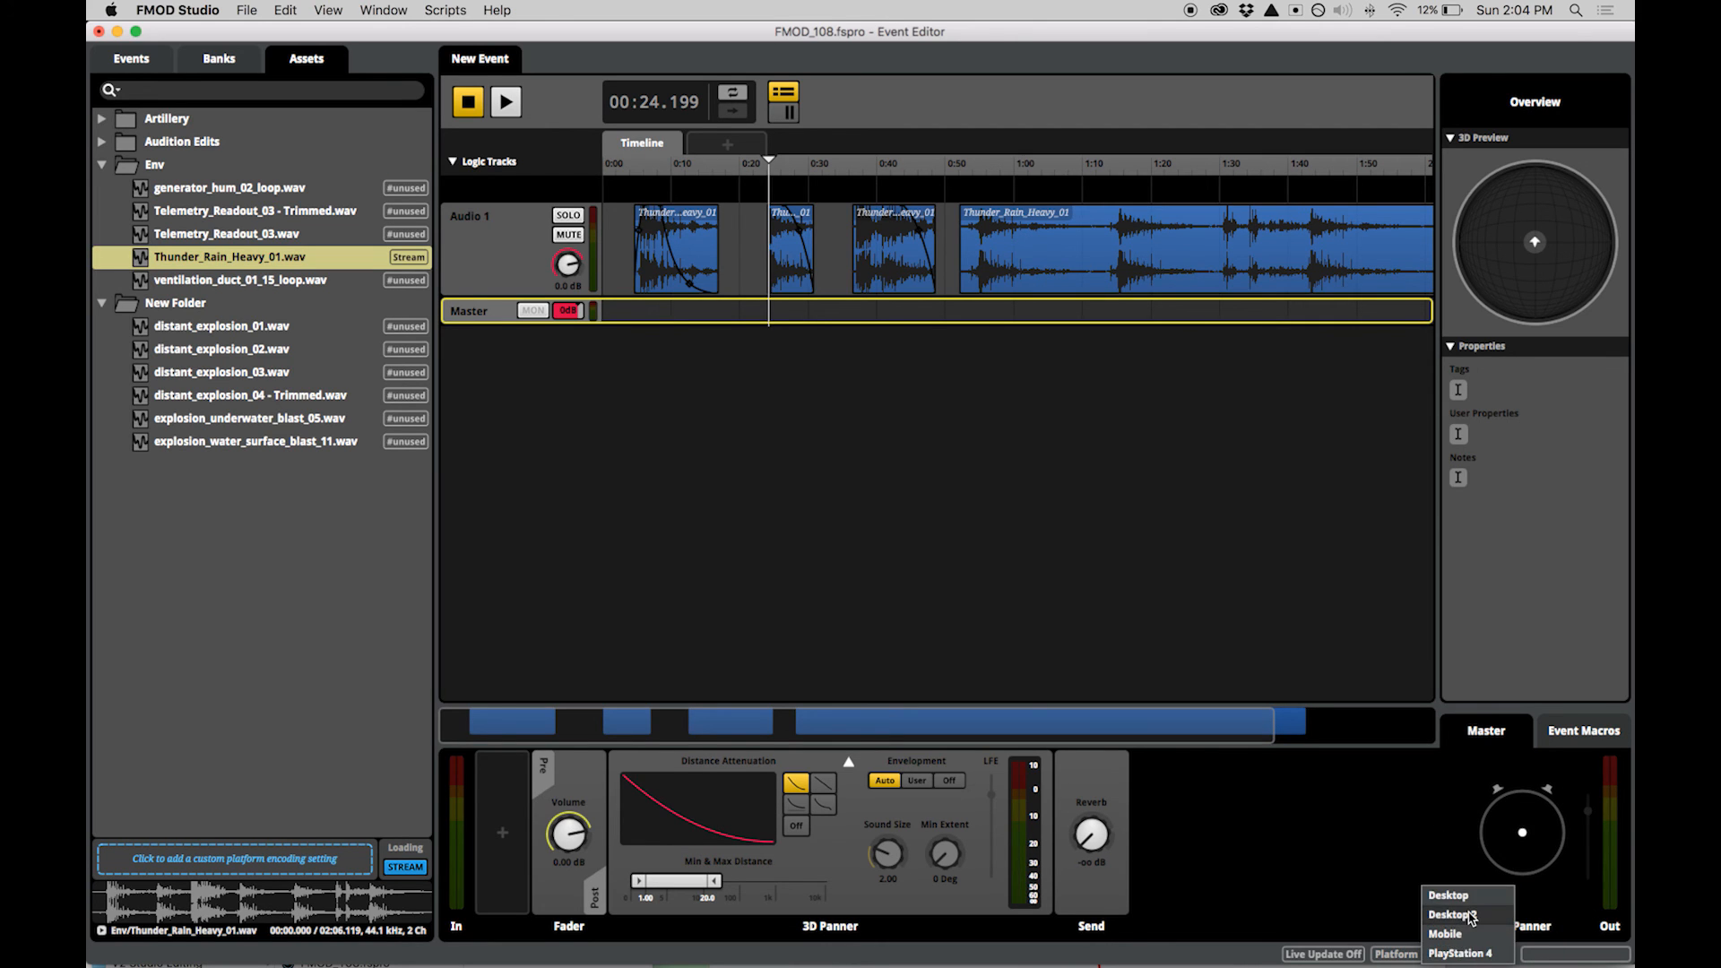
{"action": "left_click", "coordinate": [245, 10]}
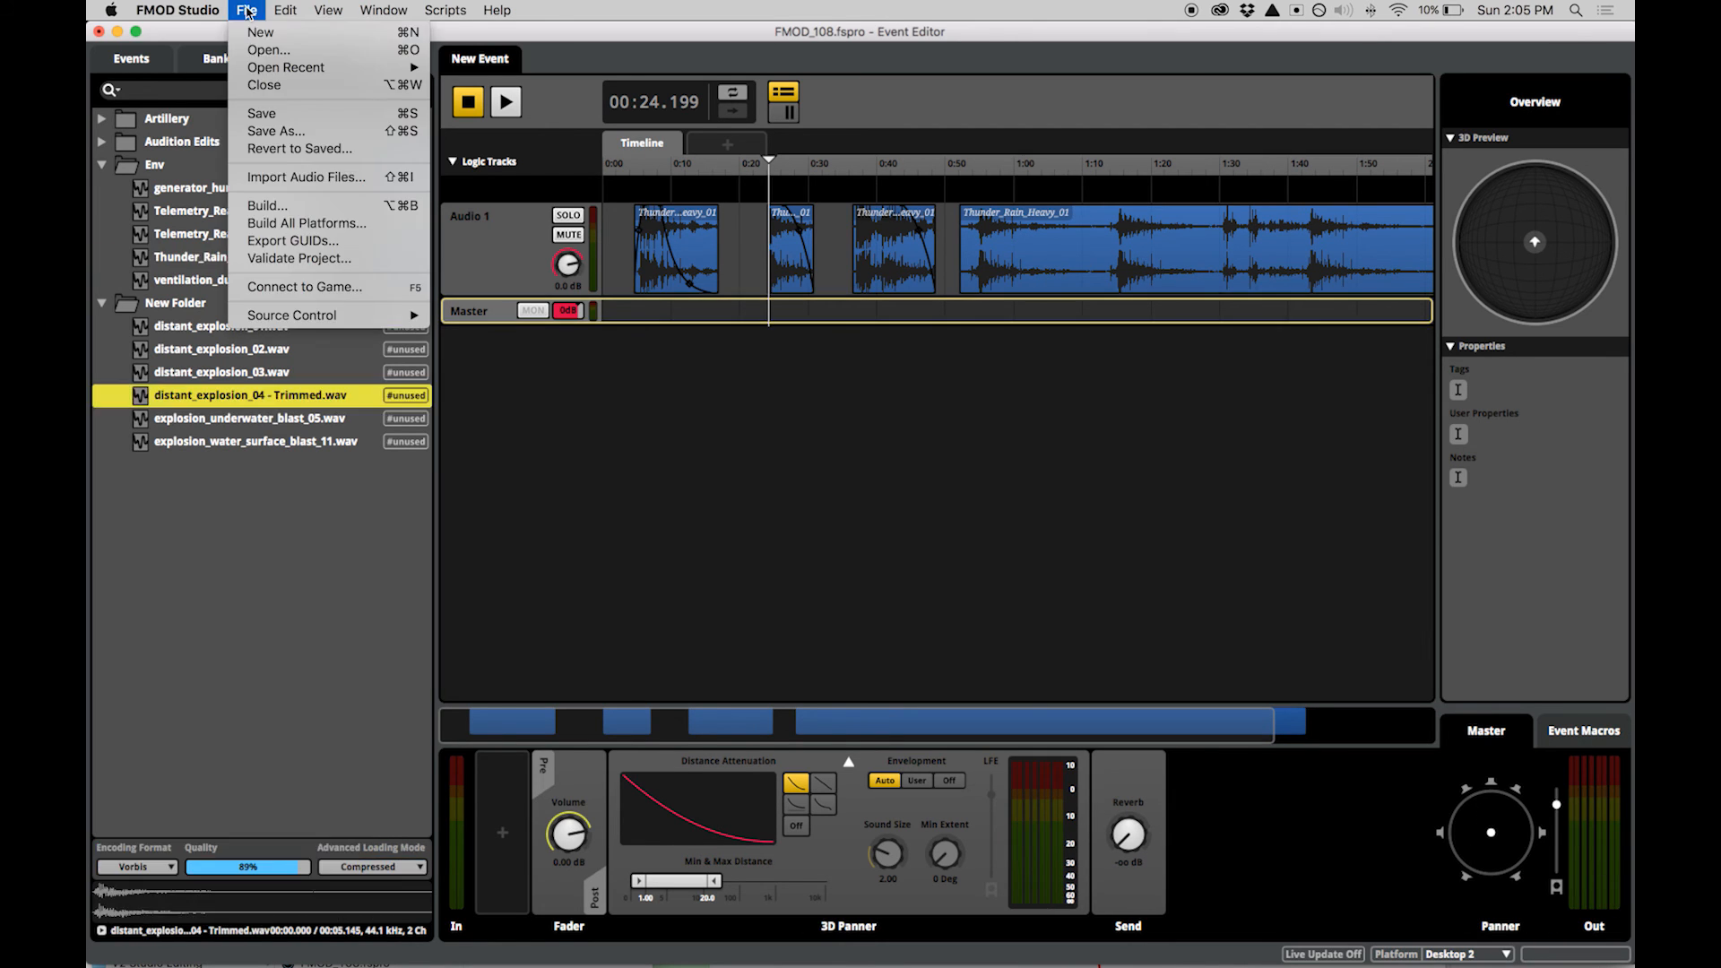
{"action": "mouse_move", "coordinate": [265, 205]}
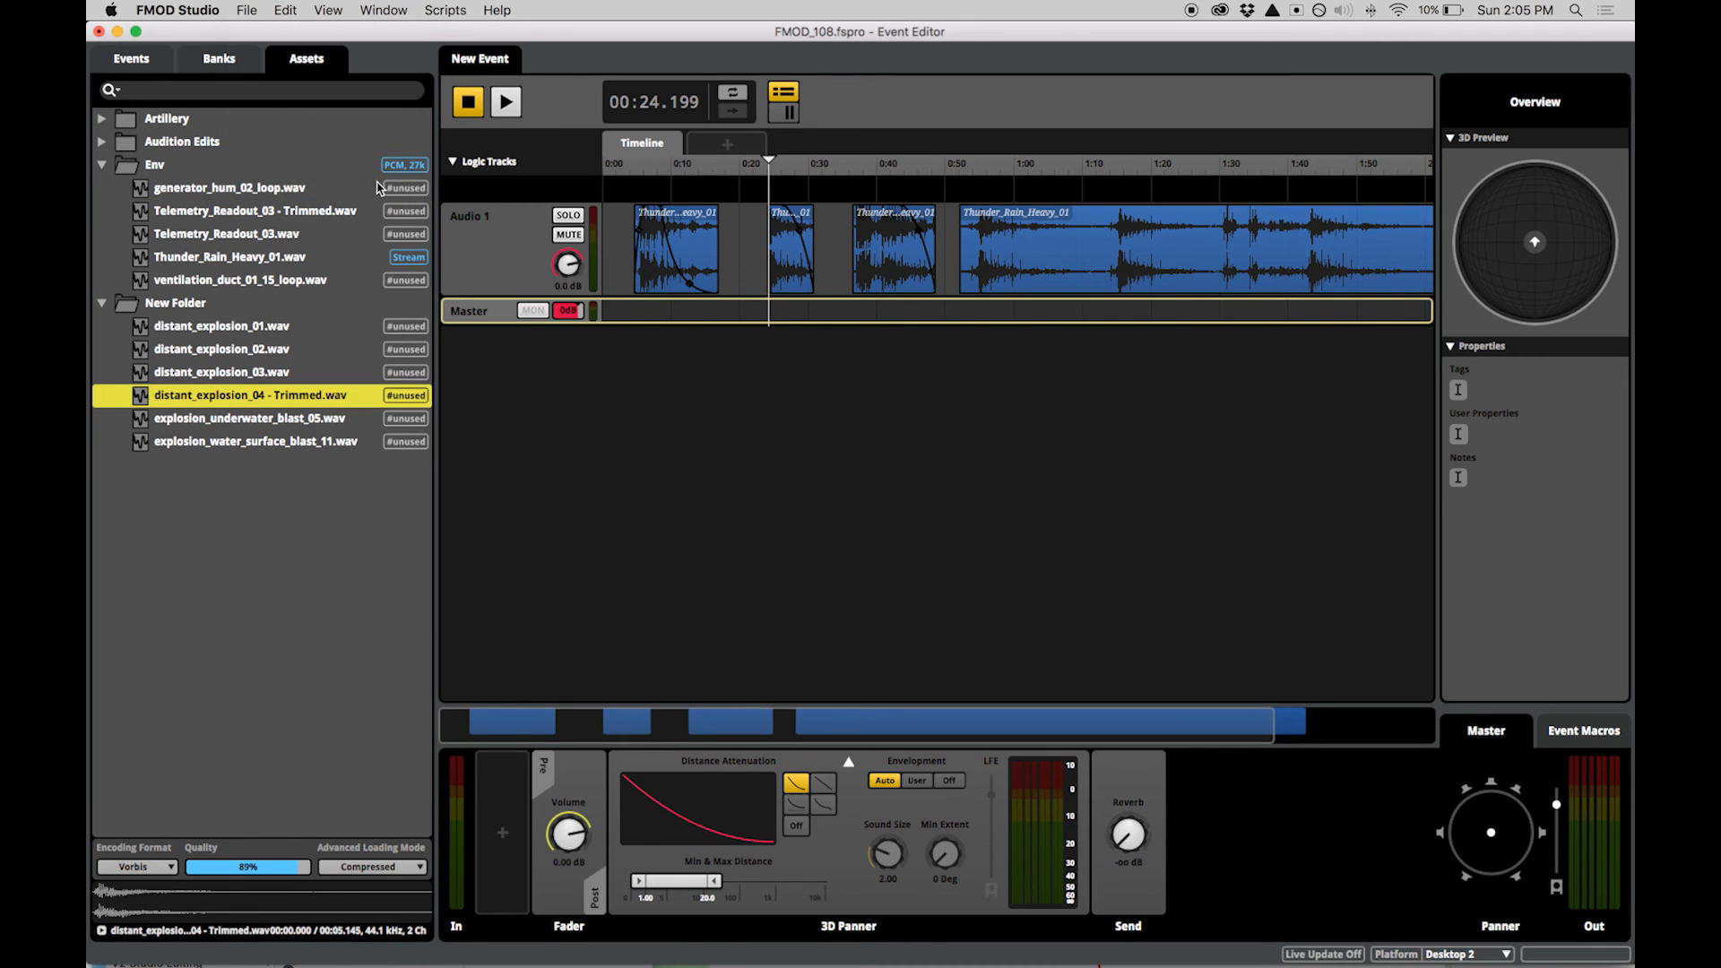
Run File > Build All Platforms to build the project for every platform.
{"action": "left_click", "coordinate": [245, 10]}
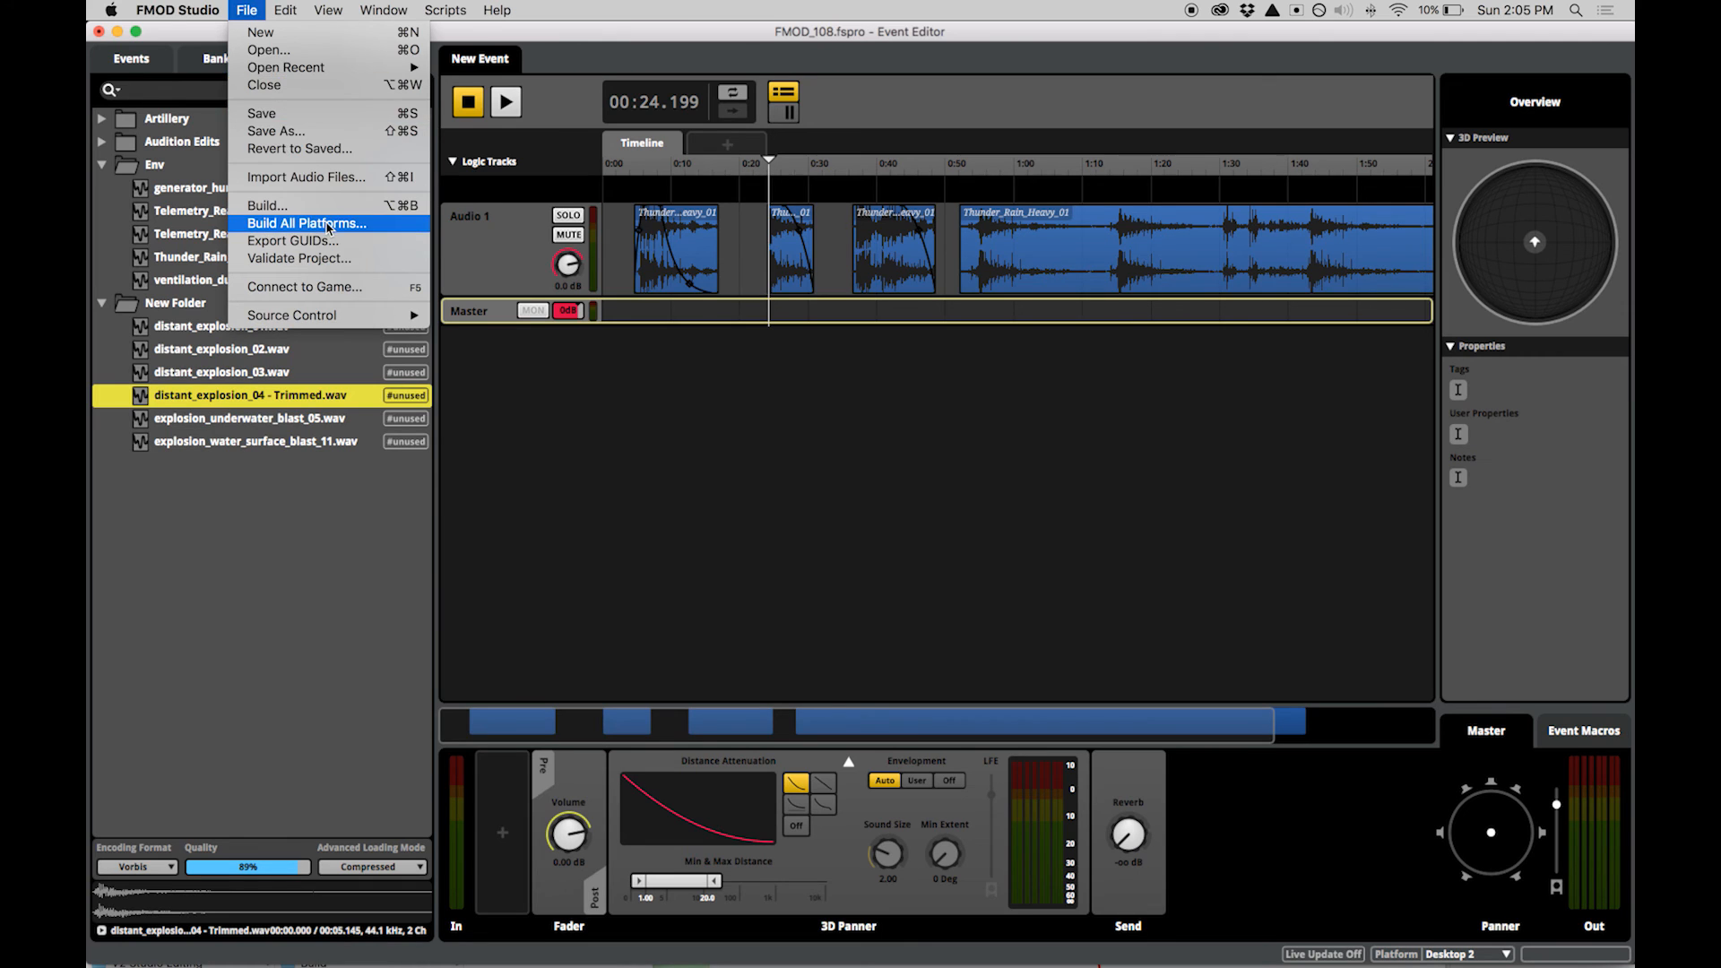
{"action": "left_click", "coordinate": [307, 224]}
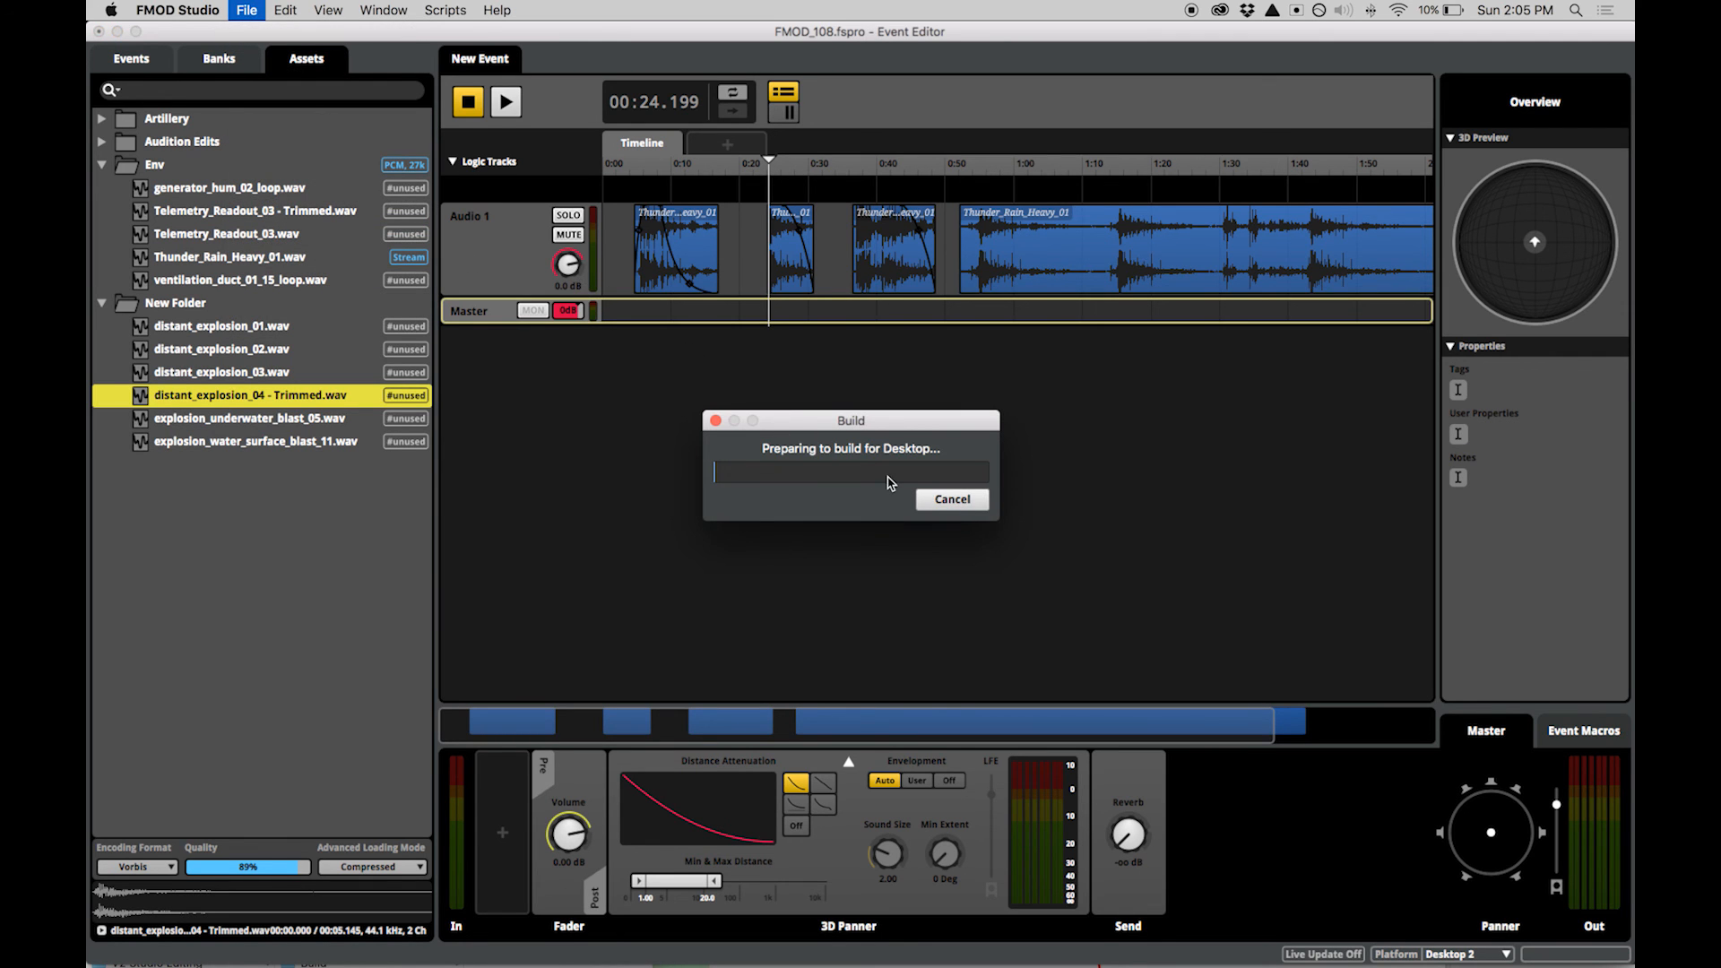